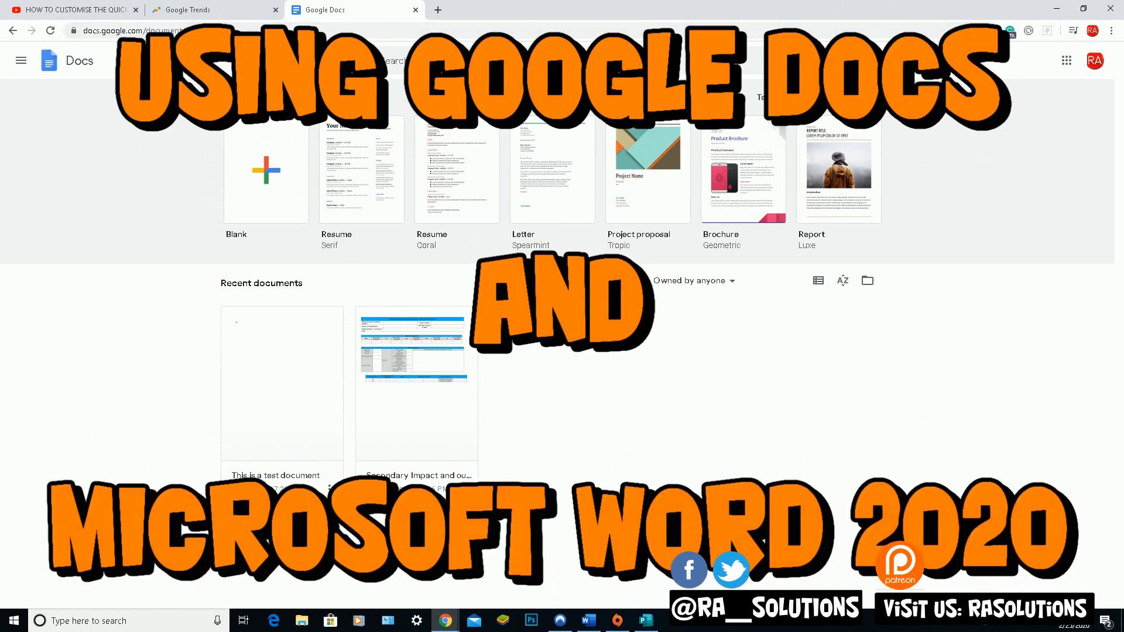
pyautogui.moveTo(437, 10)
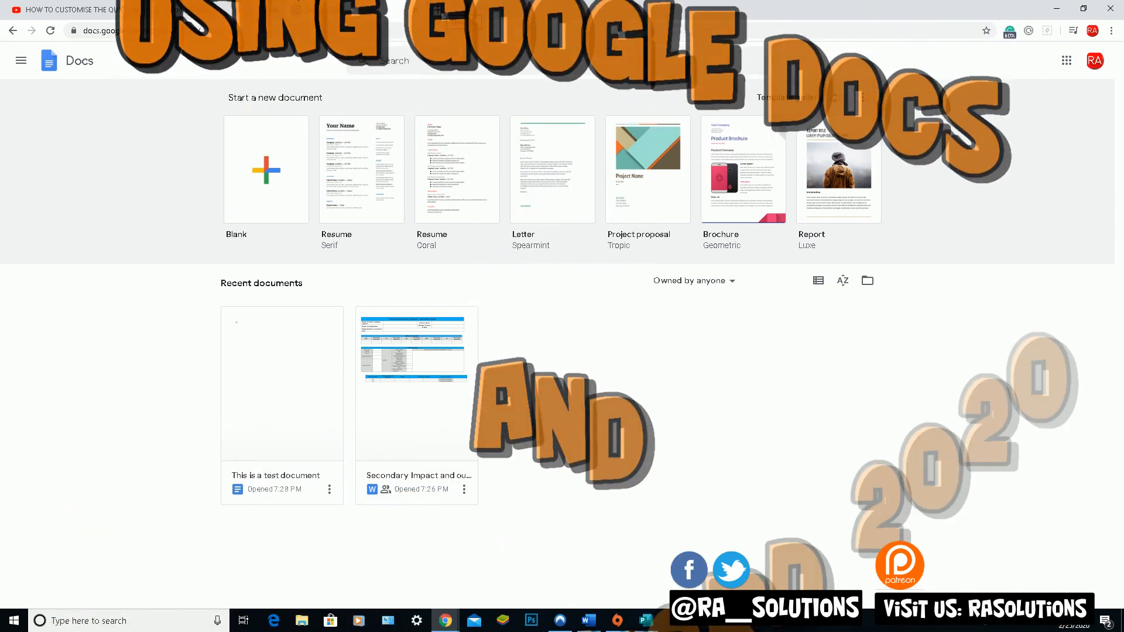
# - Open a new Chrome tab beside the Google Docs home page
pyautogui.click(578, 10)
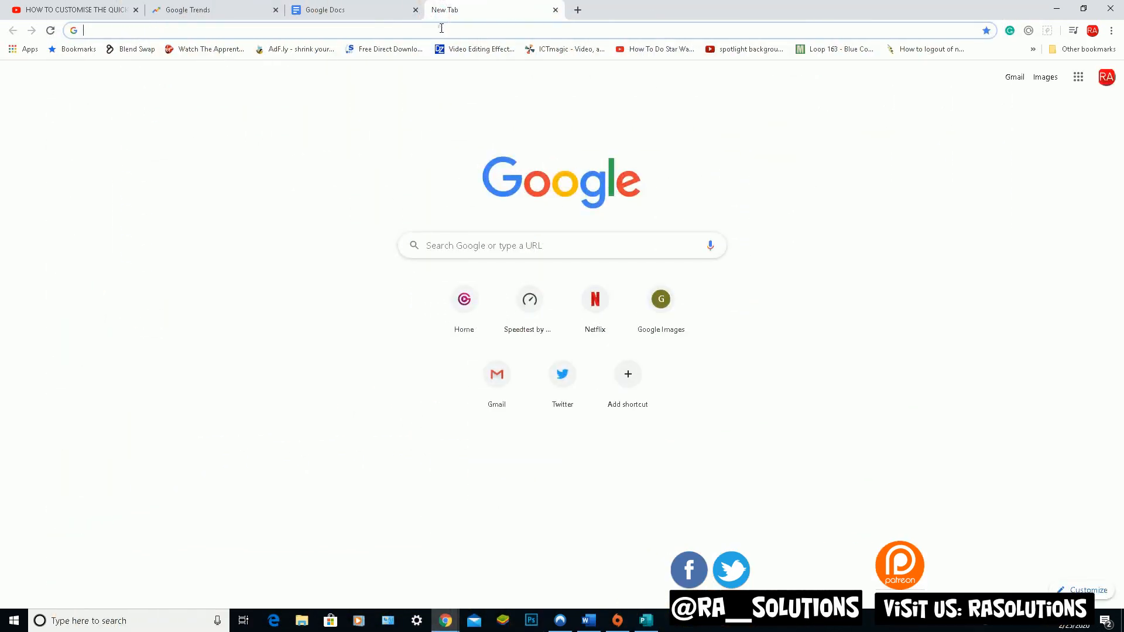
# - Search 'google docs' and open the Google Docs search result
pyautogui.write('google docs')
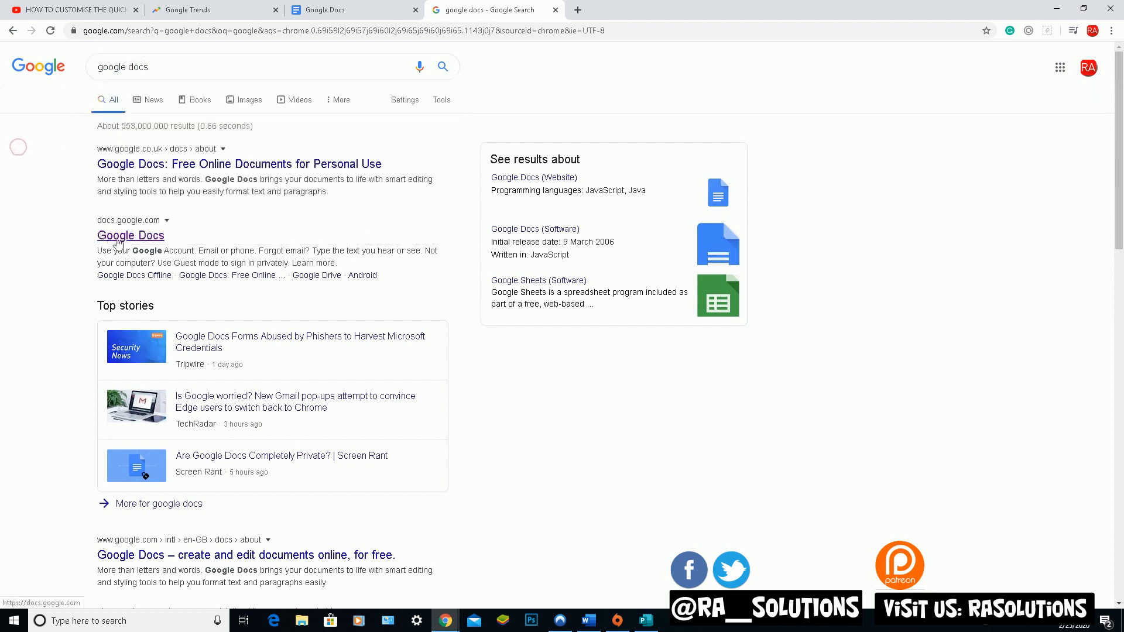
pyautogui.click(131, 236)
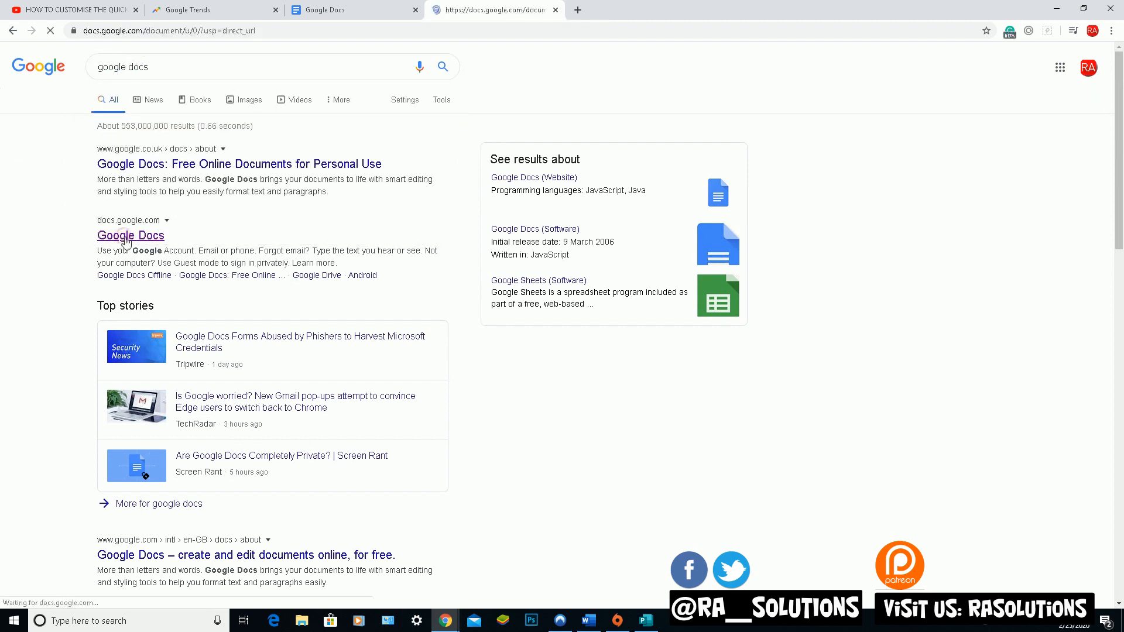
pyautogui.click(131, 235)
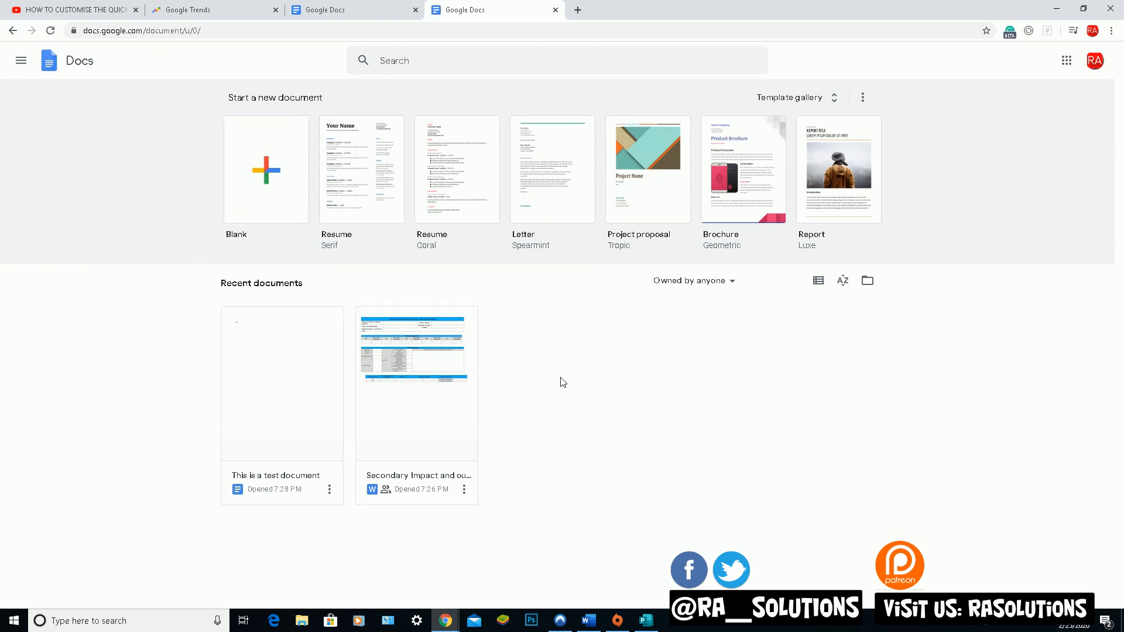
pyautogui.moveTo(57, 182)
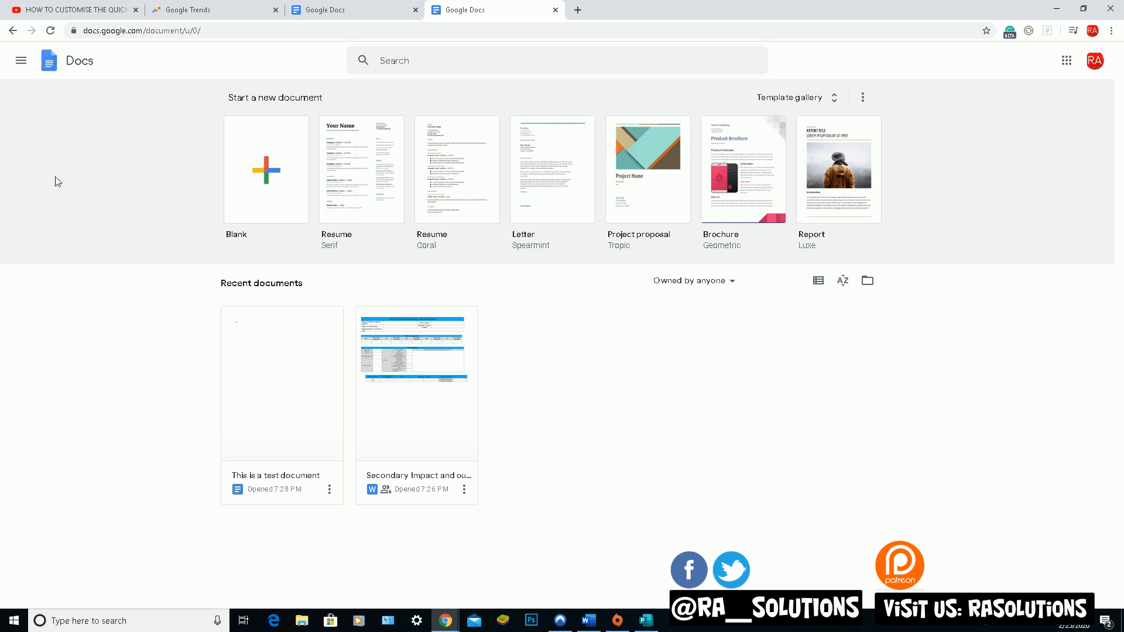
pyautogui.moveTo(394, 205)
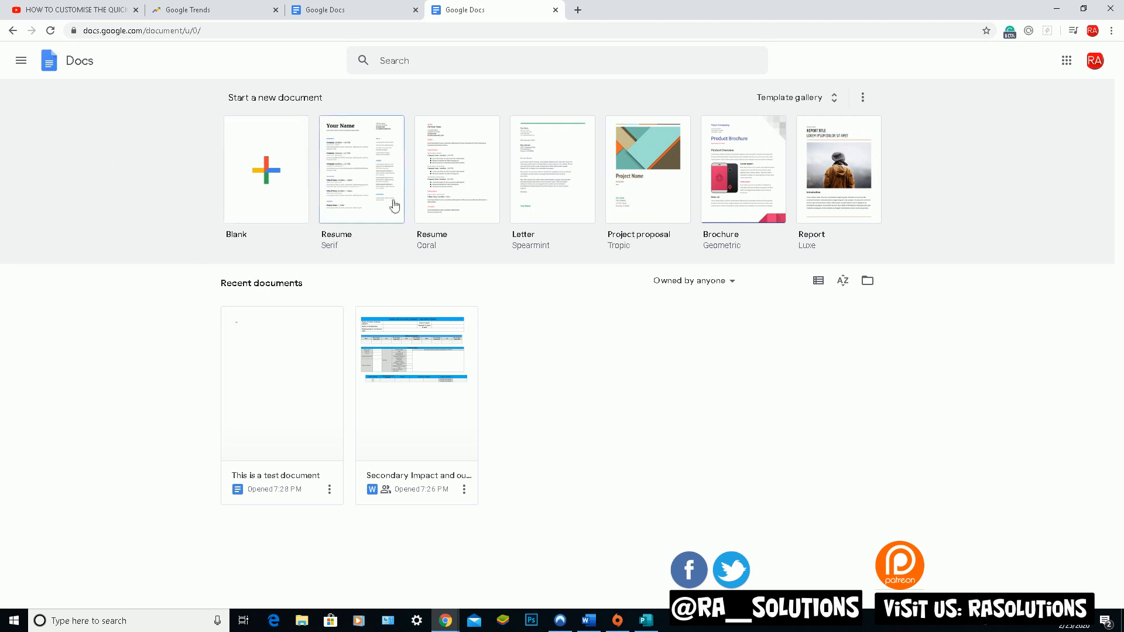
pyautogui.moveTo(5, 82)
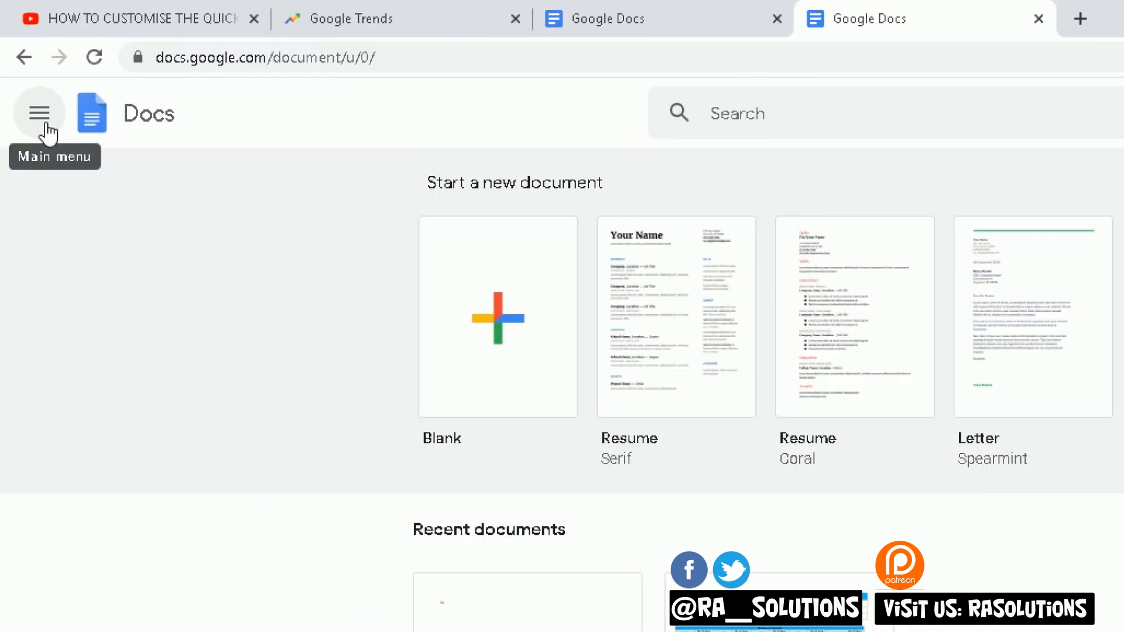
pyautogui.click(38, 112)
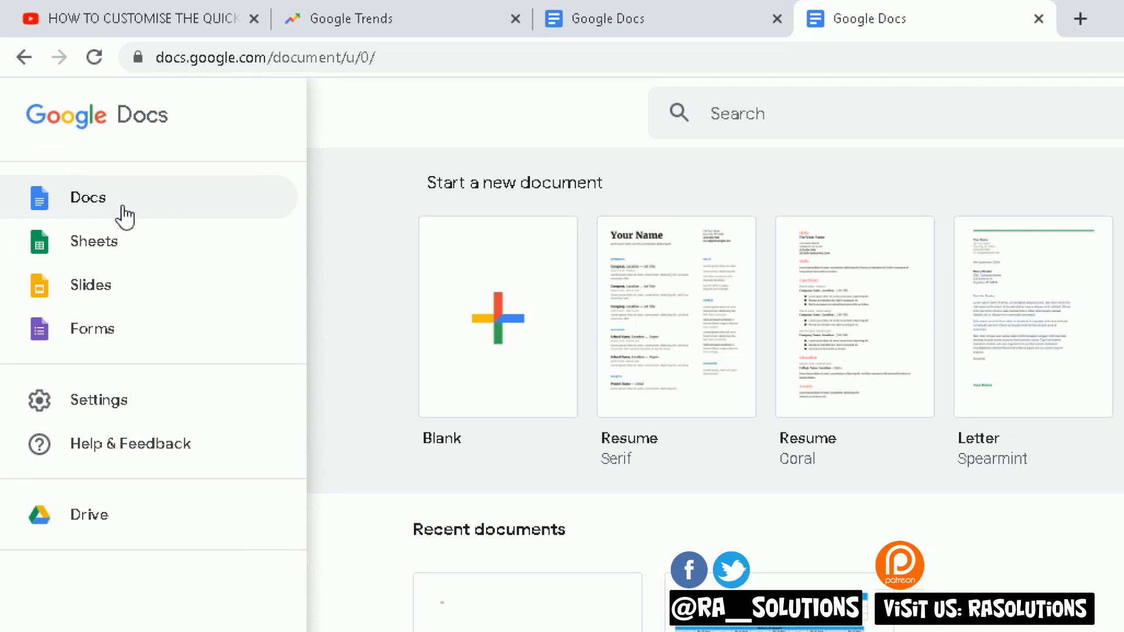
pyautogui.moveTo(126, 258)
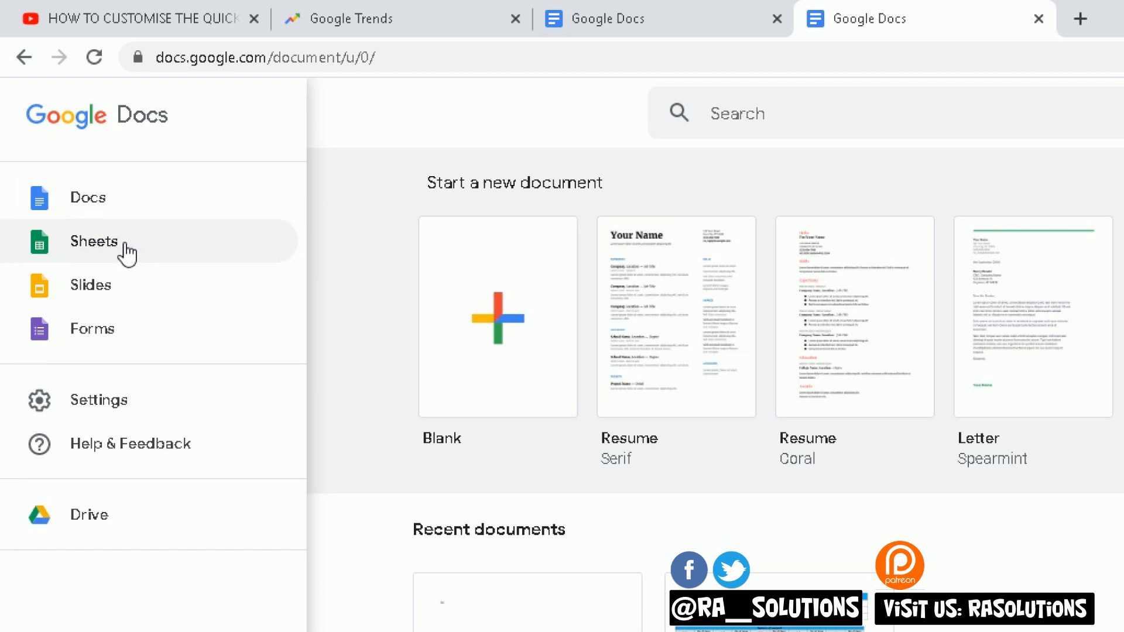
pyautogui.moveTo(126, 293)
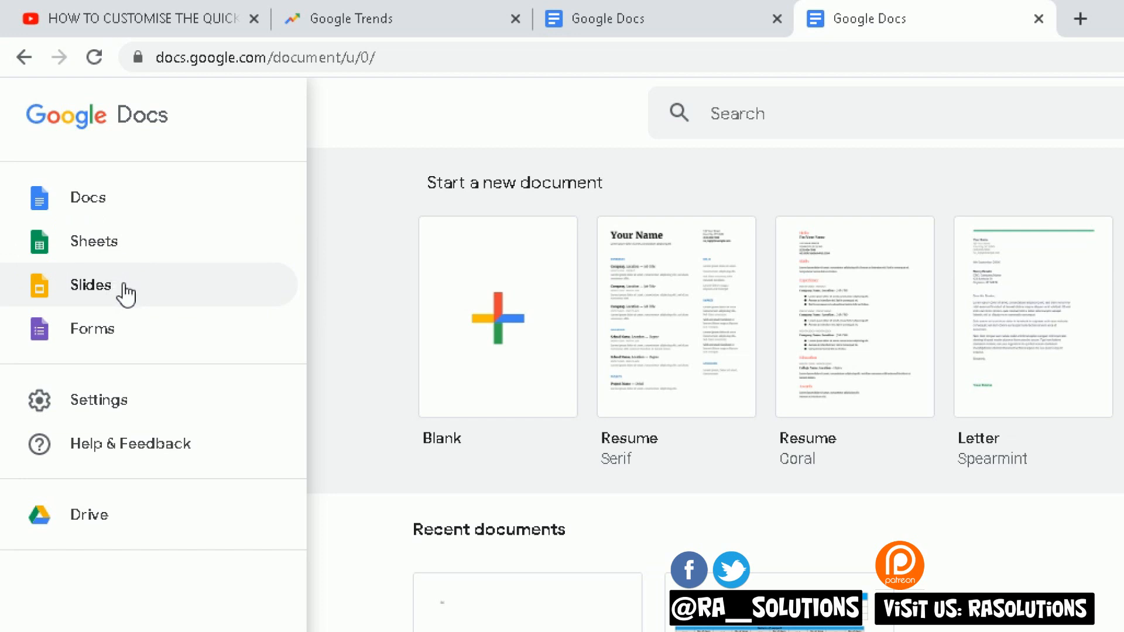
pyautogui.moveTo(118, 333)
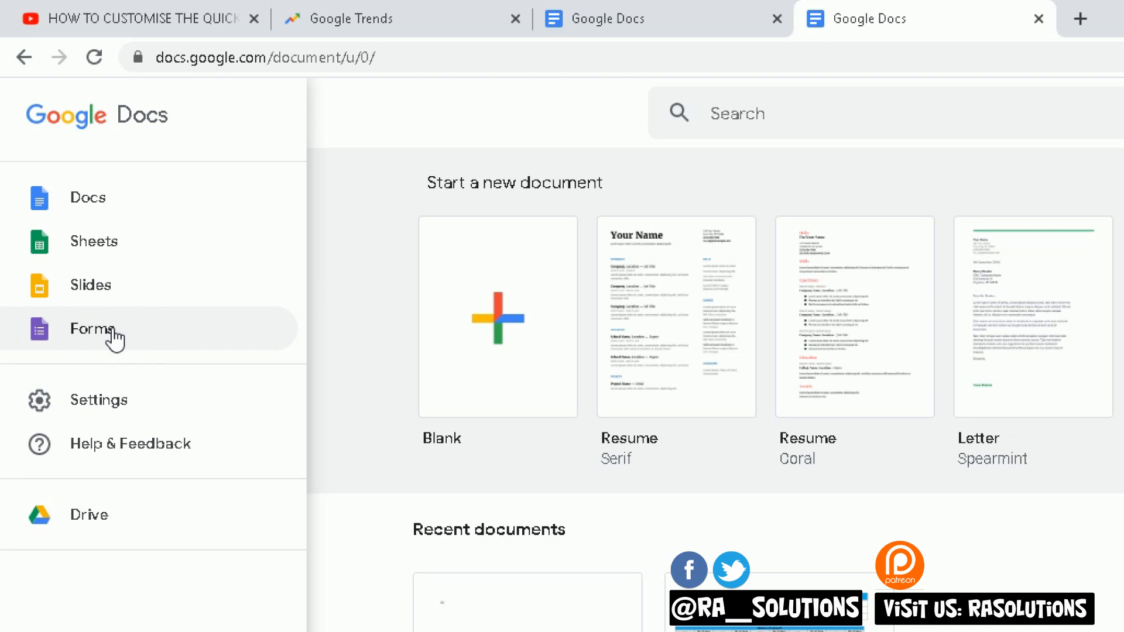
pyautogui.moveTo(117, 341)
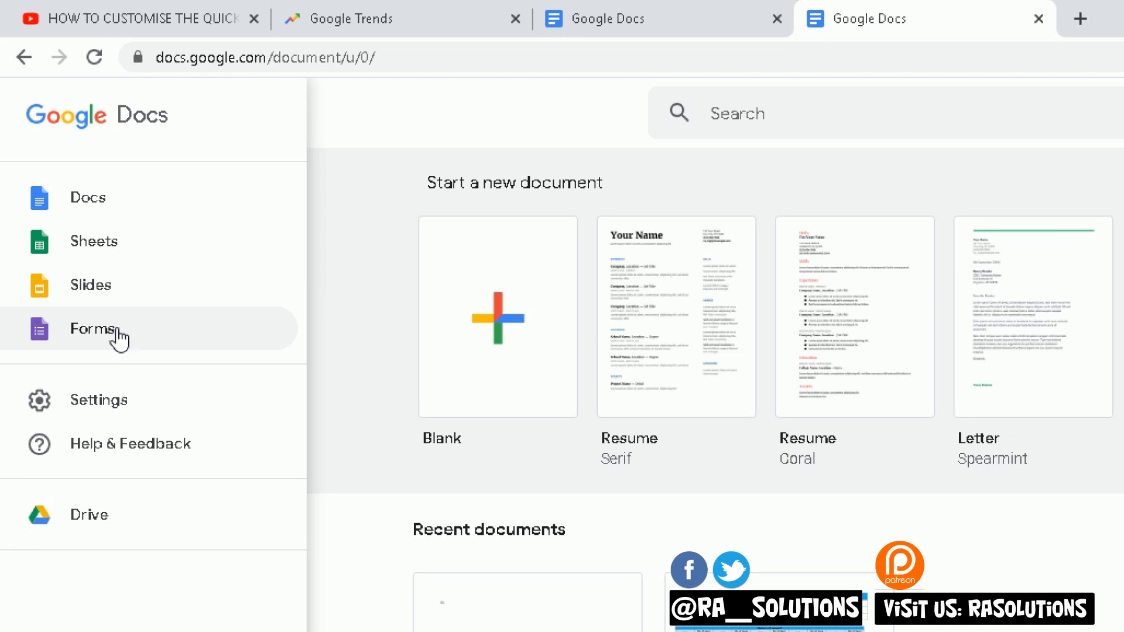
pyautogui.moveTo(153, 329)
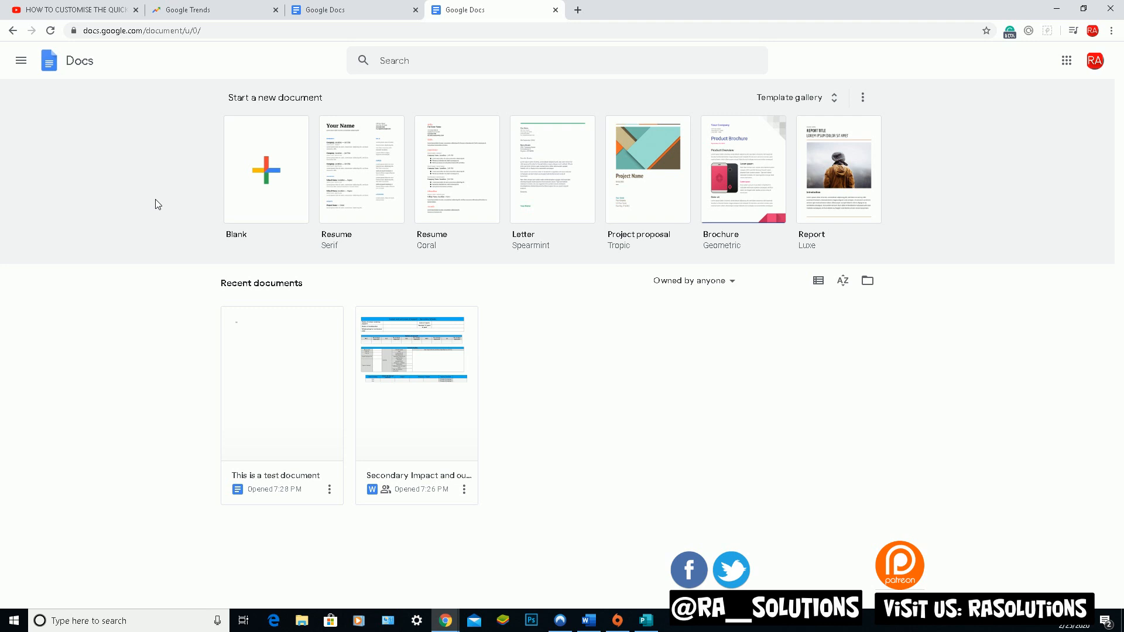
pyautogui.moveTo(209, 213)
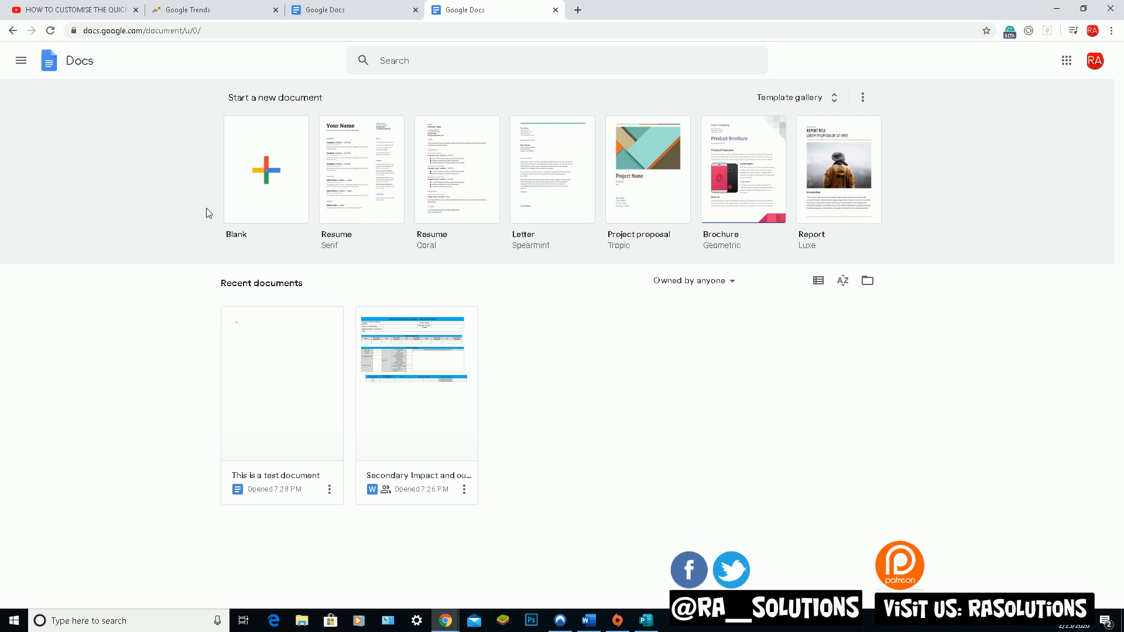
pyautogui.moveTo(266, 170)
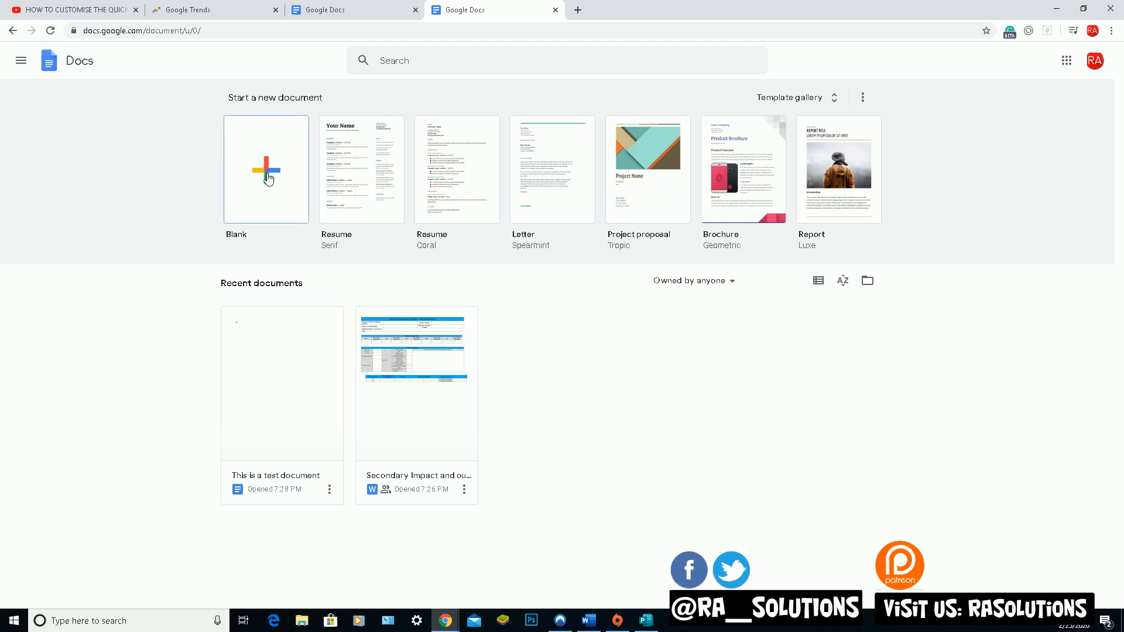
# - Create a new document from the Blank template
pyautogui.click(265, 169)
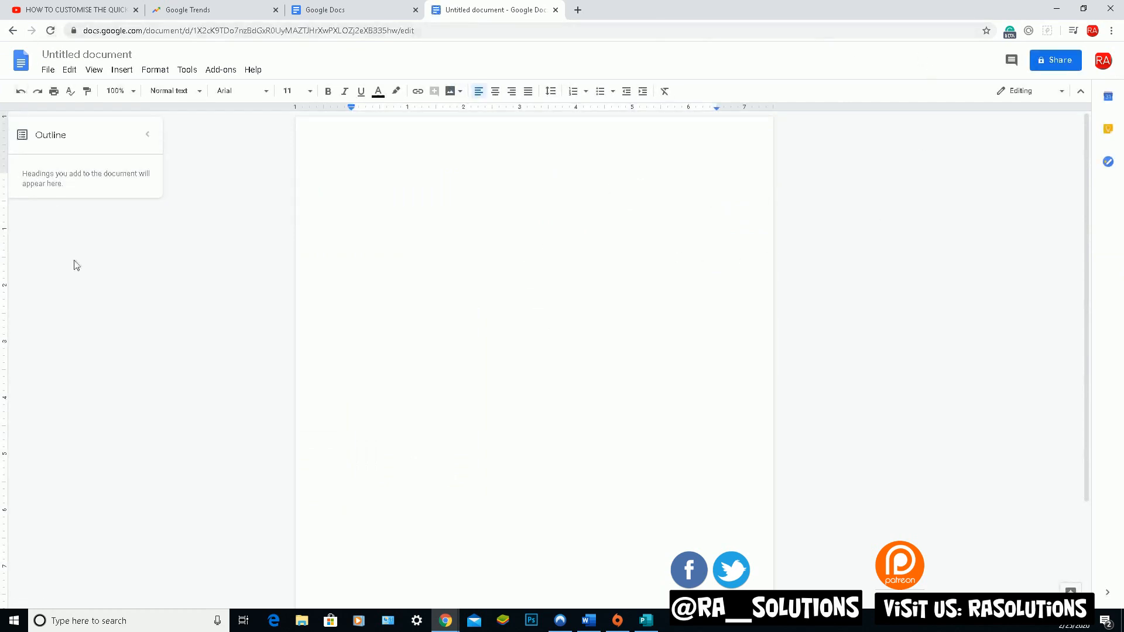
pyautogui.moveTo(232, 241)
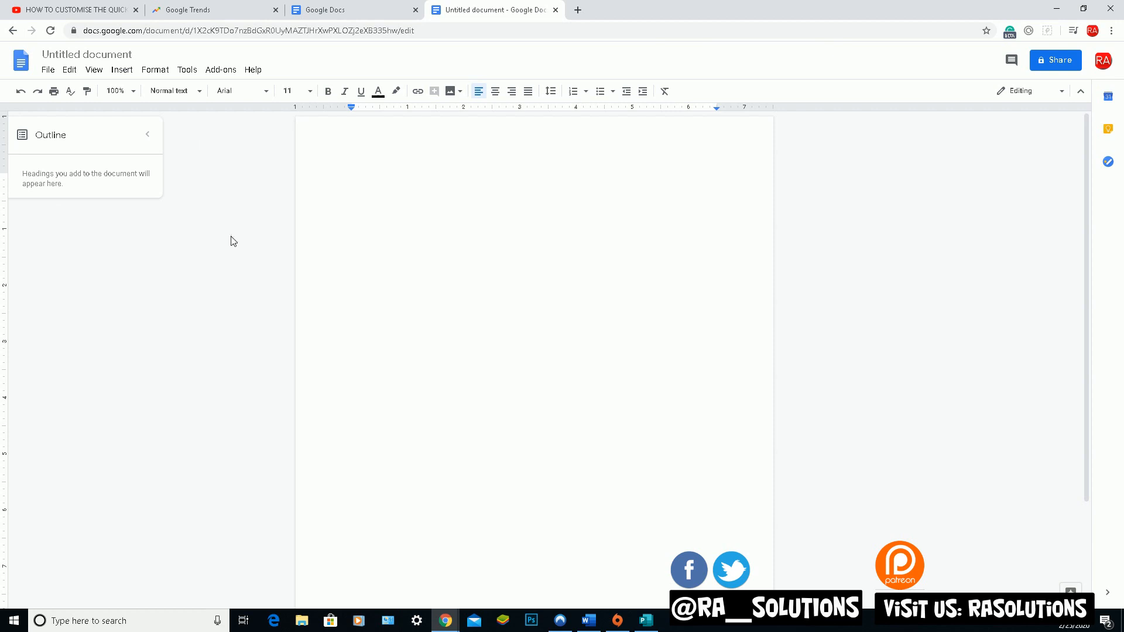
pyautogui.moveTo(409, 250)
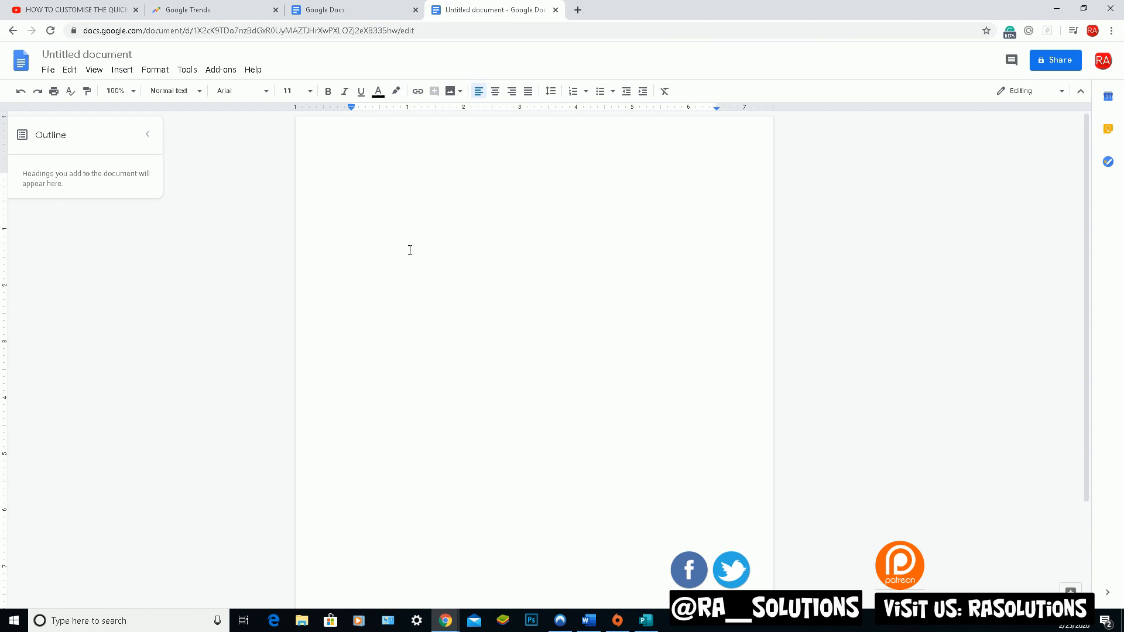
pyautogui.moveTo(252, 140)
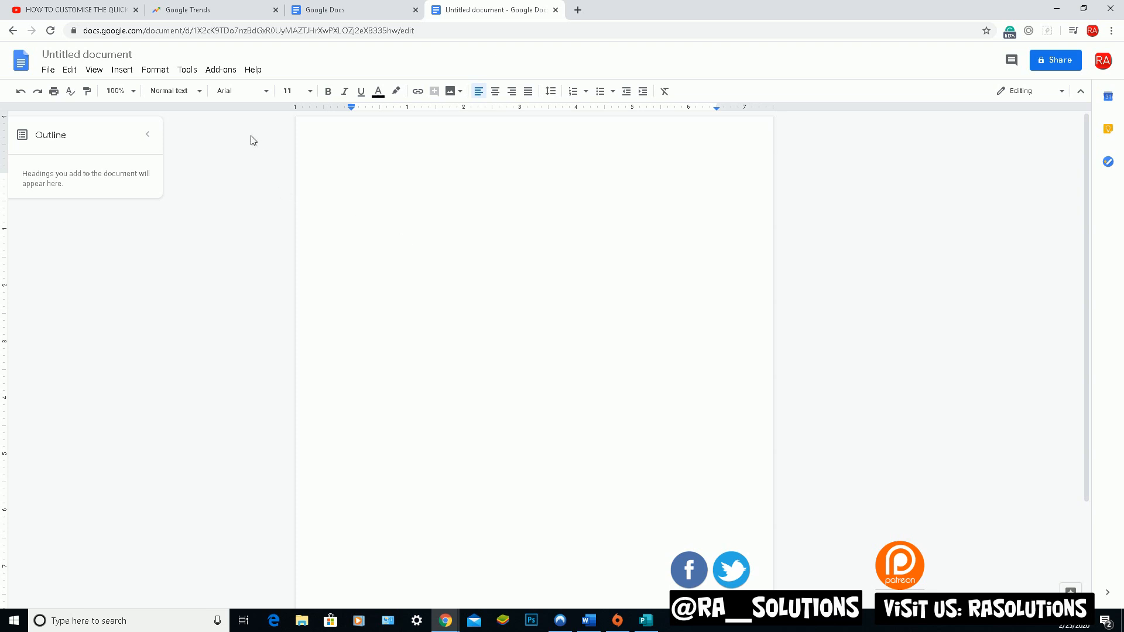
# - Collapse the Outline panel, glance at the File and Insert menus, then return to the page
pyautogui.click(147, 134)
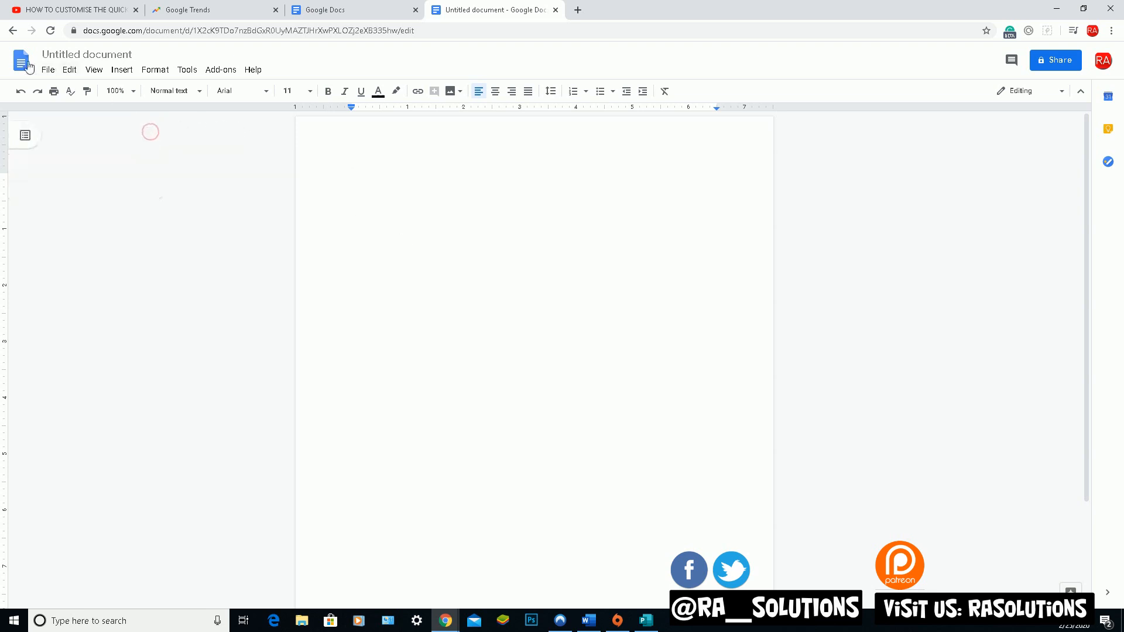
pyautogui.click(47, 70)
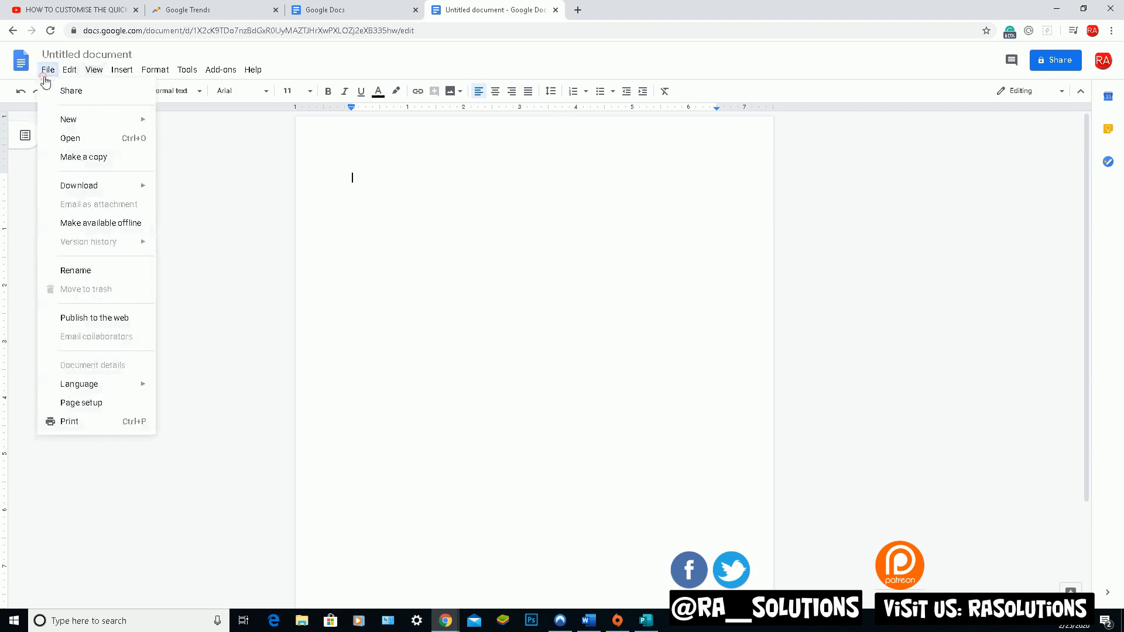
pyautogui.click(122, 69)
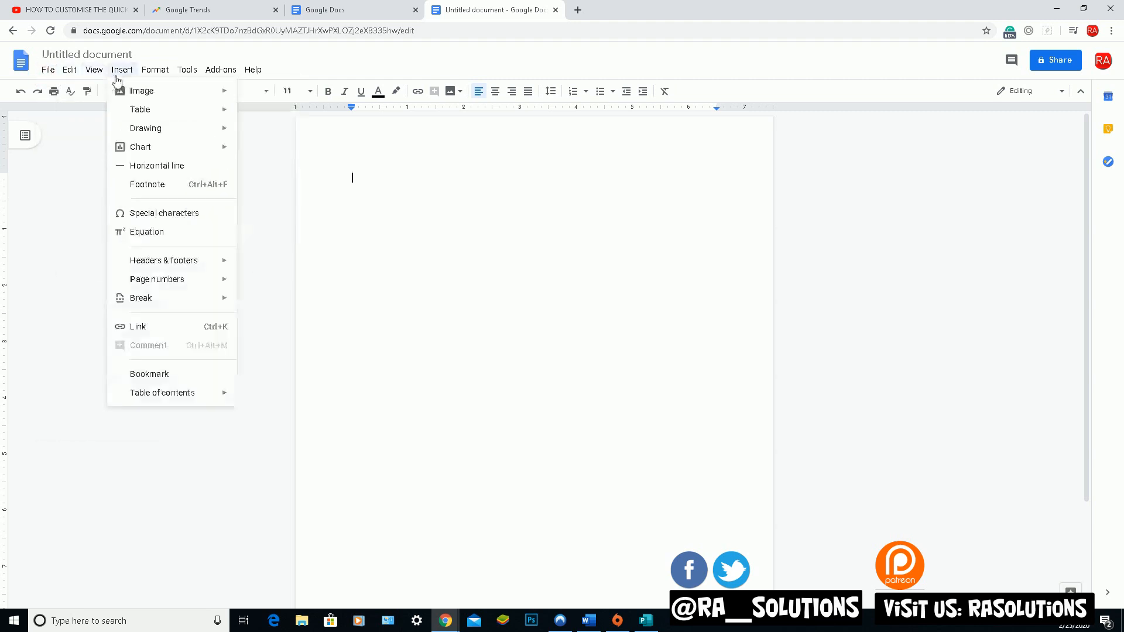
pyautogui.click(221, 70)
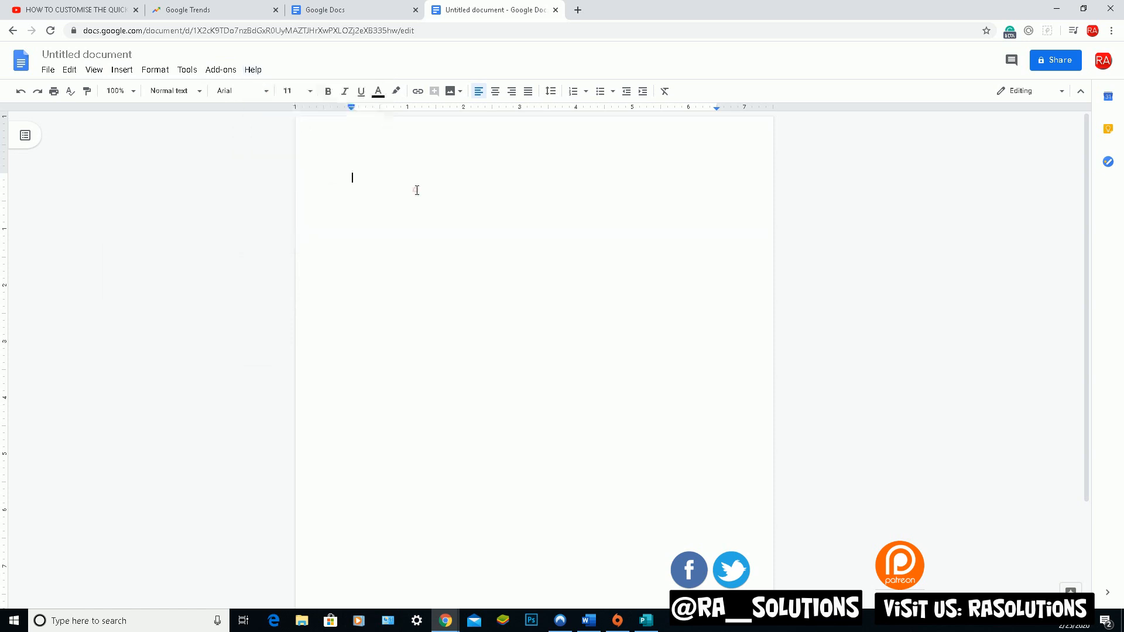
pyautogui.moveTo(381, 190)
pyautogui.write('This is a tes')
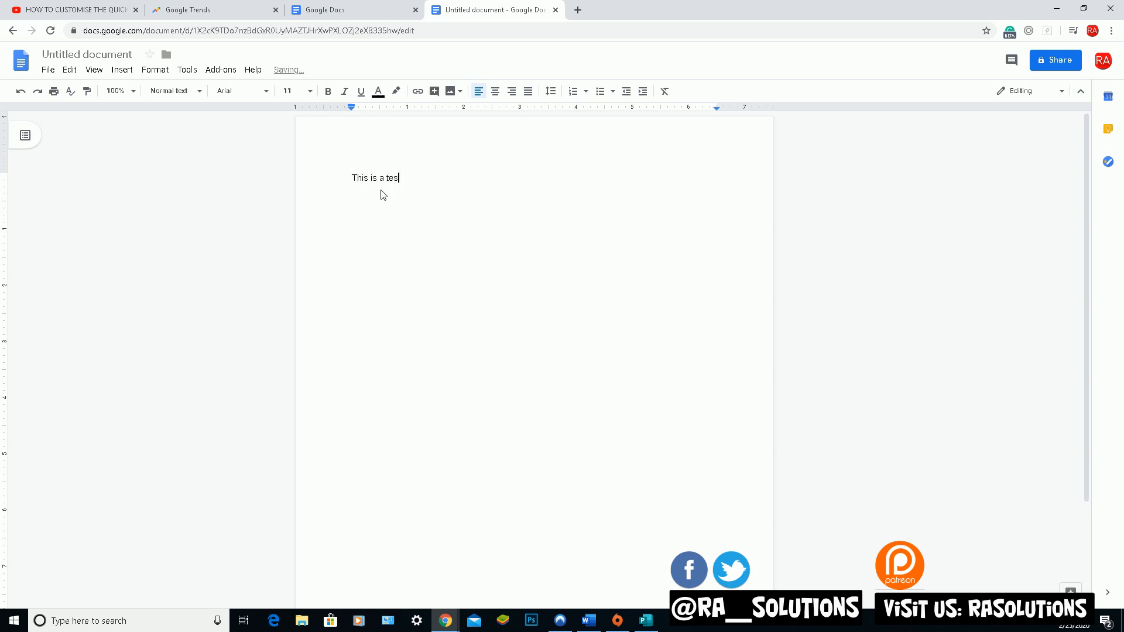
# - Type 'This is a test document by RA Solutions' and select the whole line
pyautogui.write('t do')
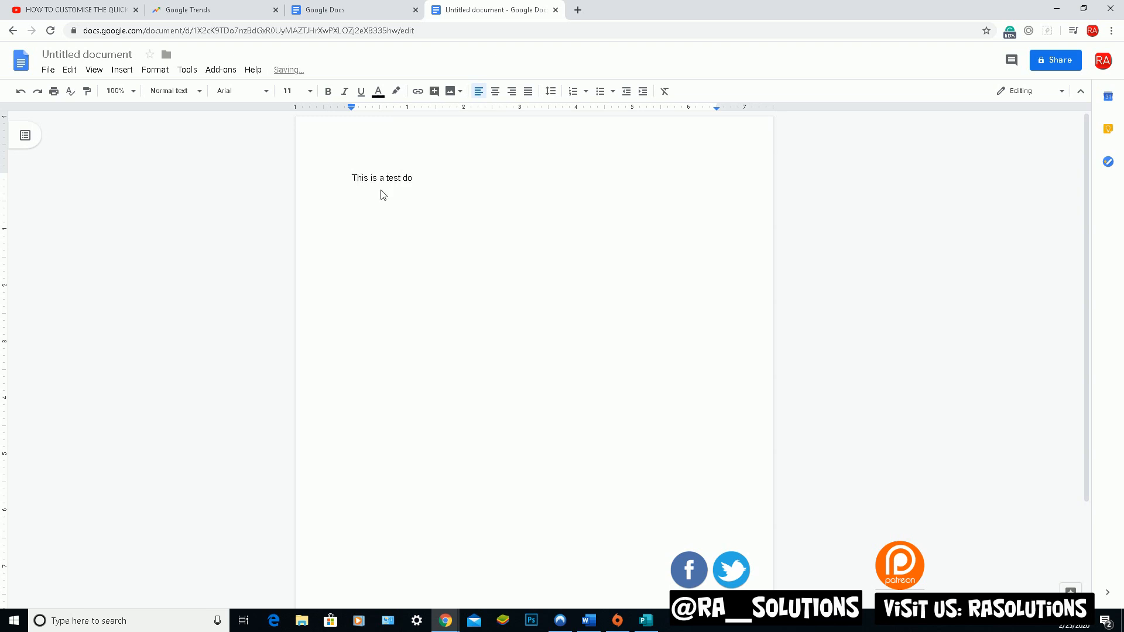
pyautogui.write('cument by')
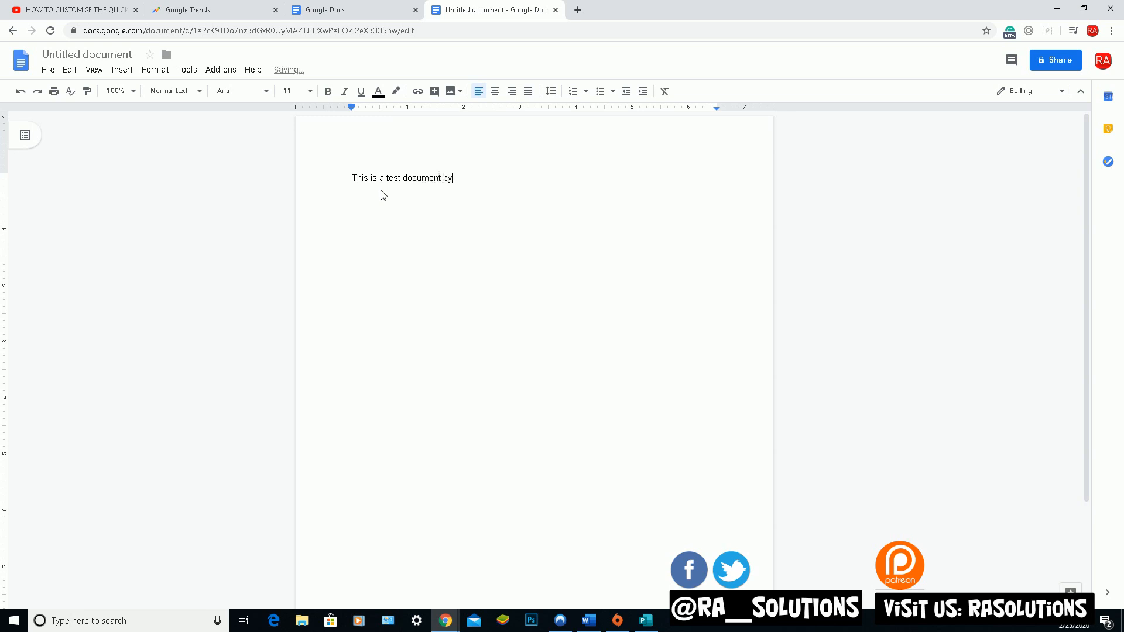
pyautogui.write('RA Solut')
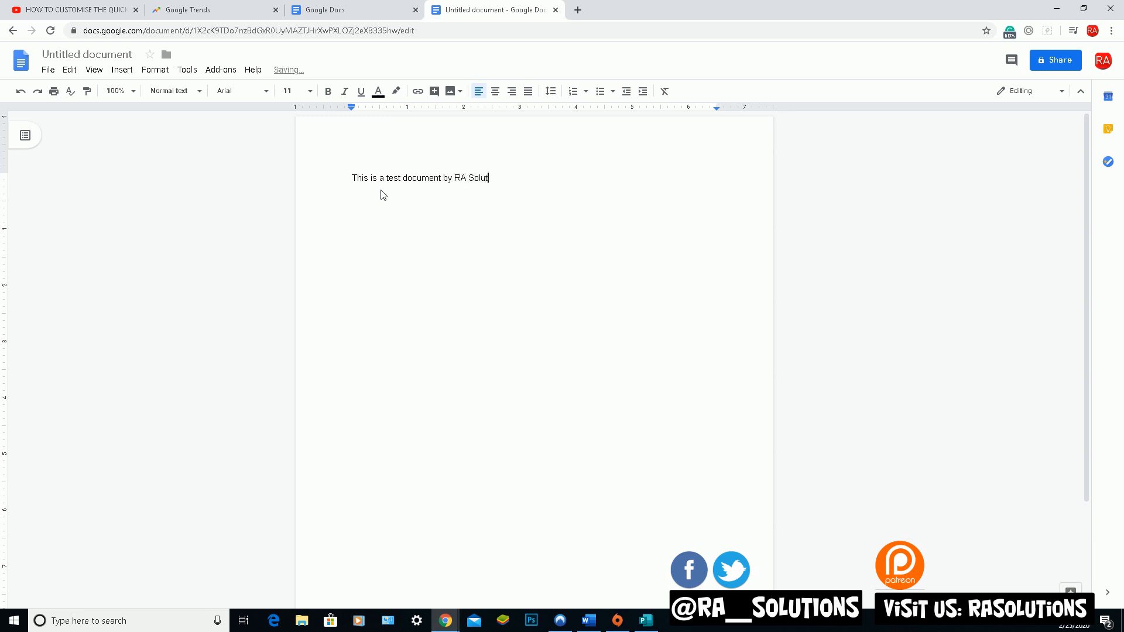
pyautogui.write('ions')
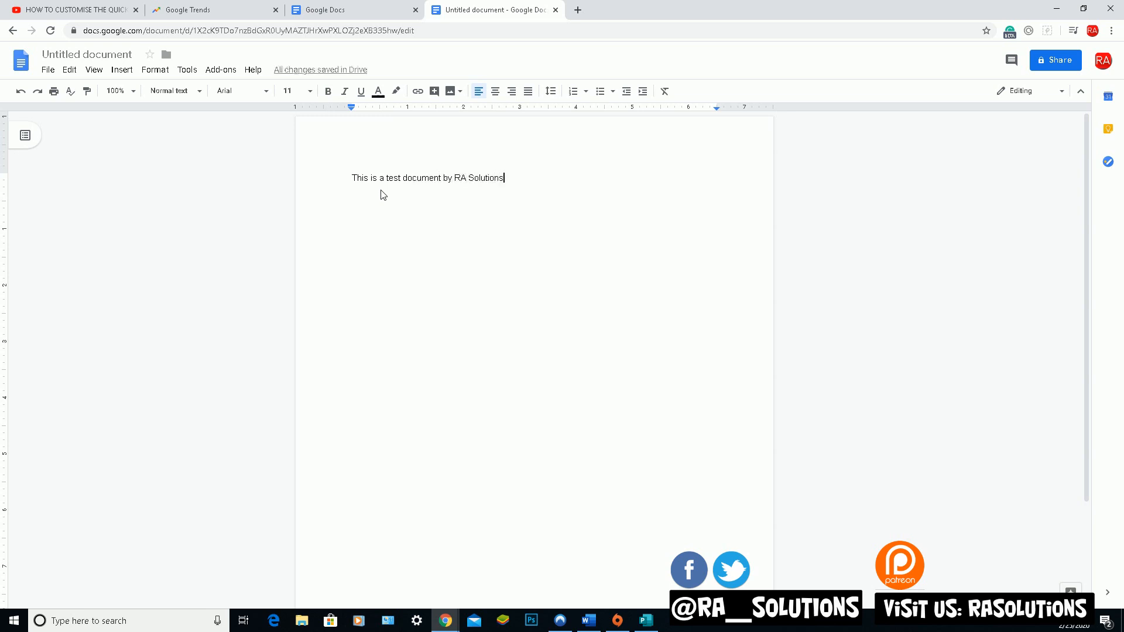
pyautogui.tripleClick(428, 178)
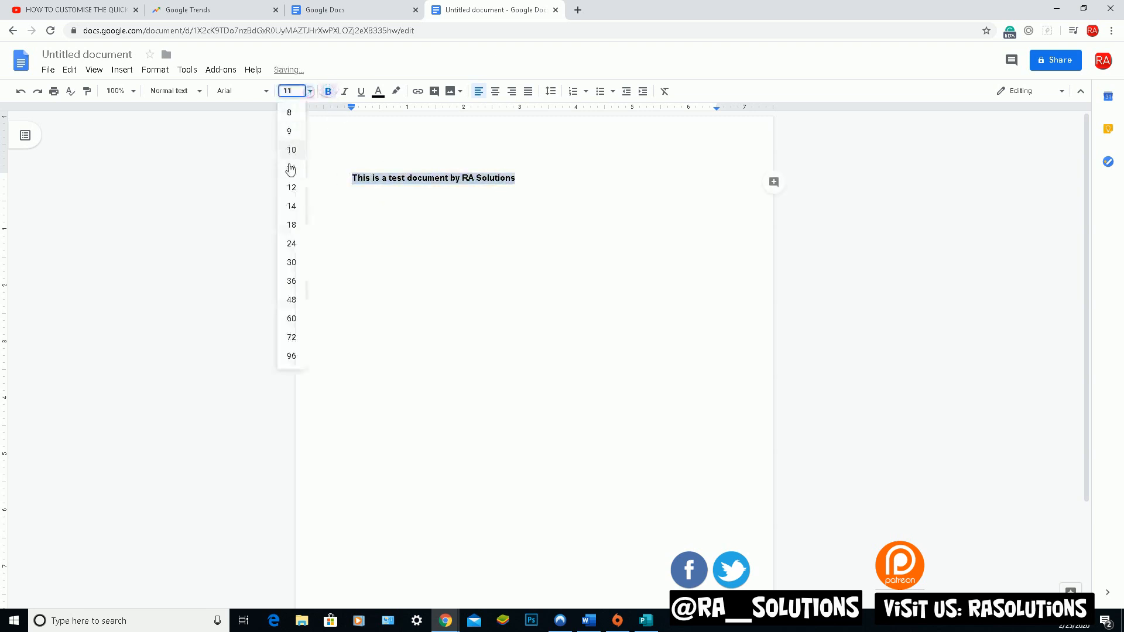
# - Center-align and underline the selected bold 36 pt sentence
pyautogui.click(291, 280)
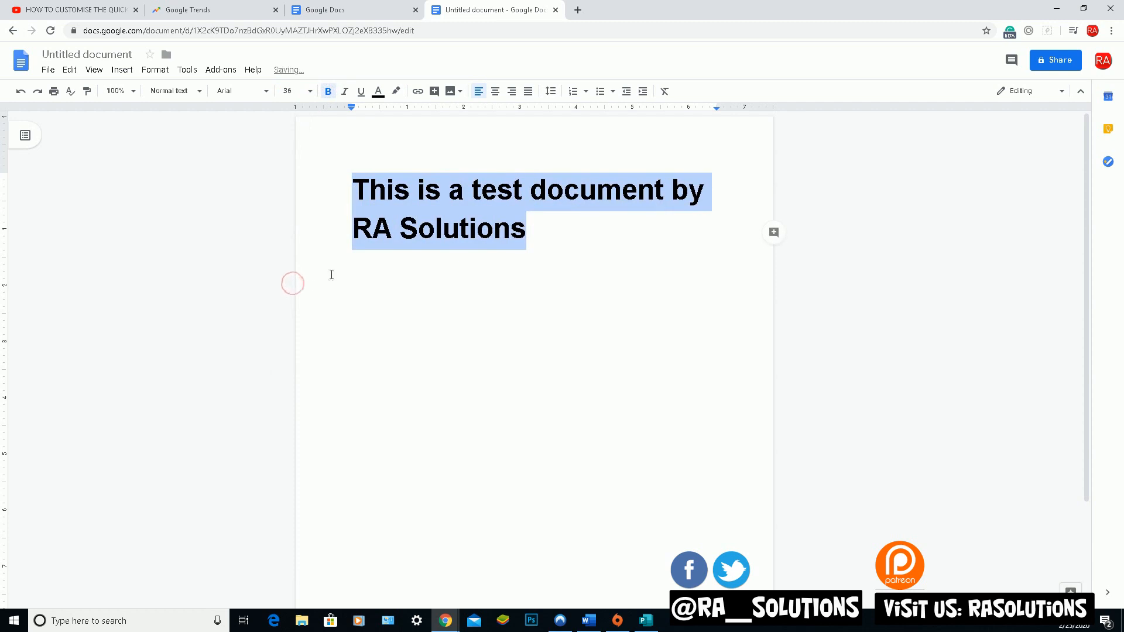
pyautogui.click(496, 92)
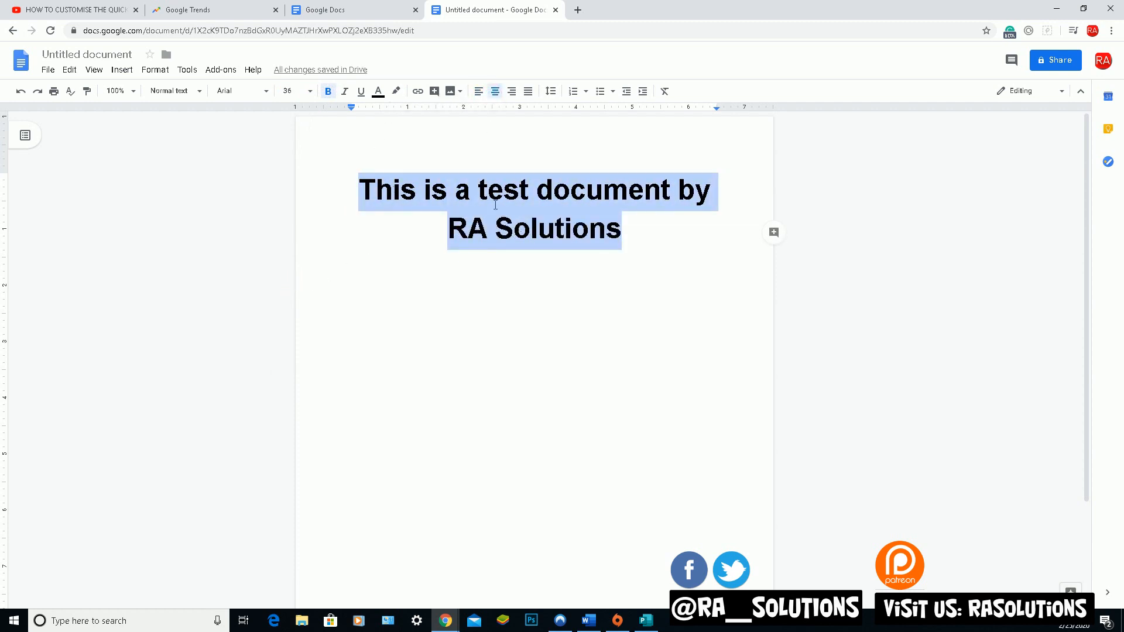
pyautogui.click(361, 92)
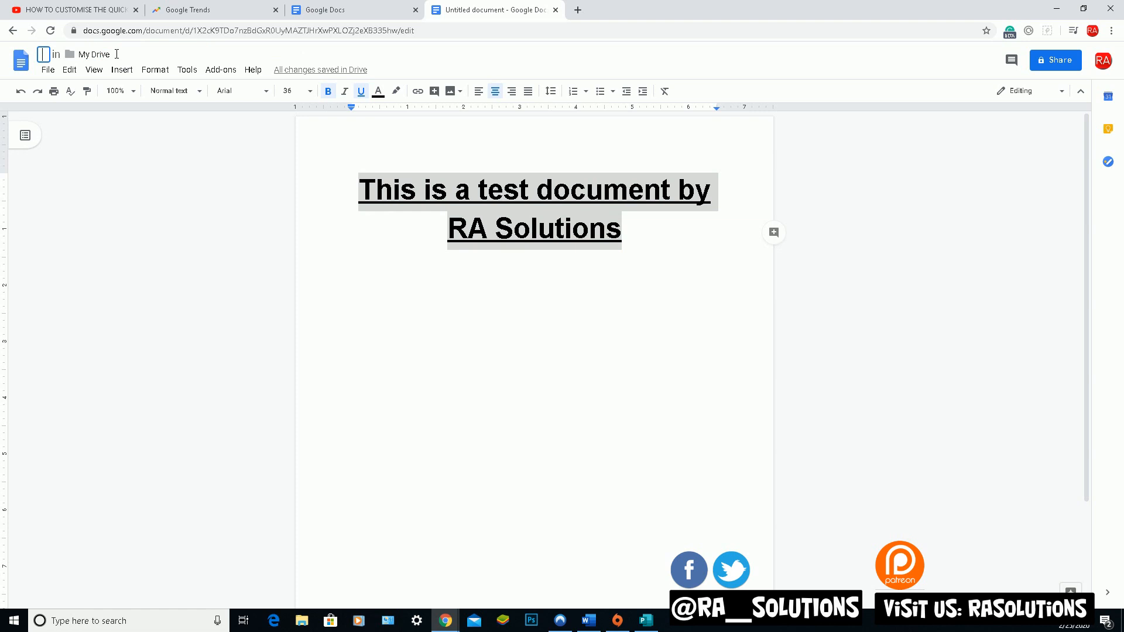
# - Title the document 'RA Solutions Test Document'
pyautogui.write('RA SO')
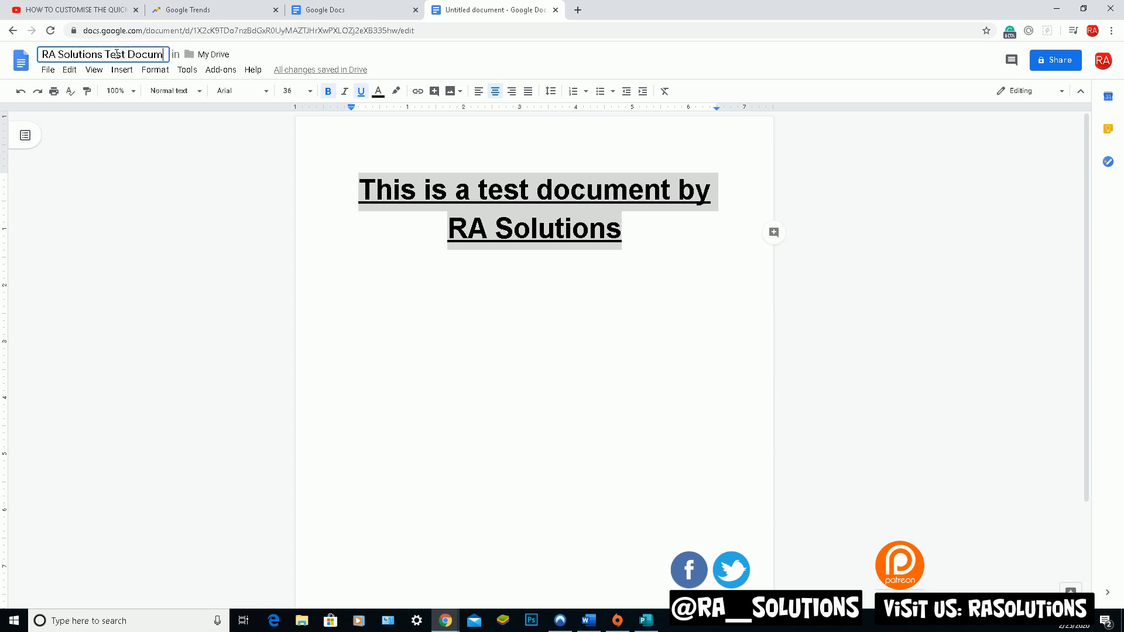
pyautogui.write('ent')
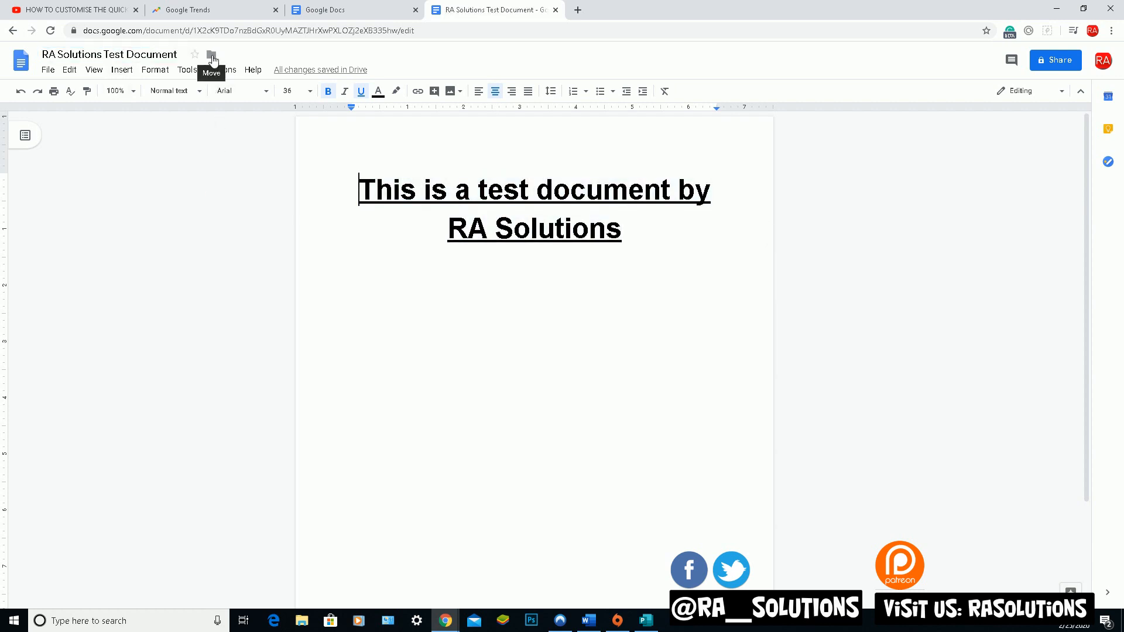
pyautogui.click(13, 30)
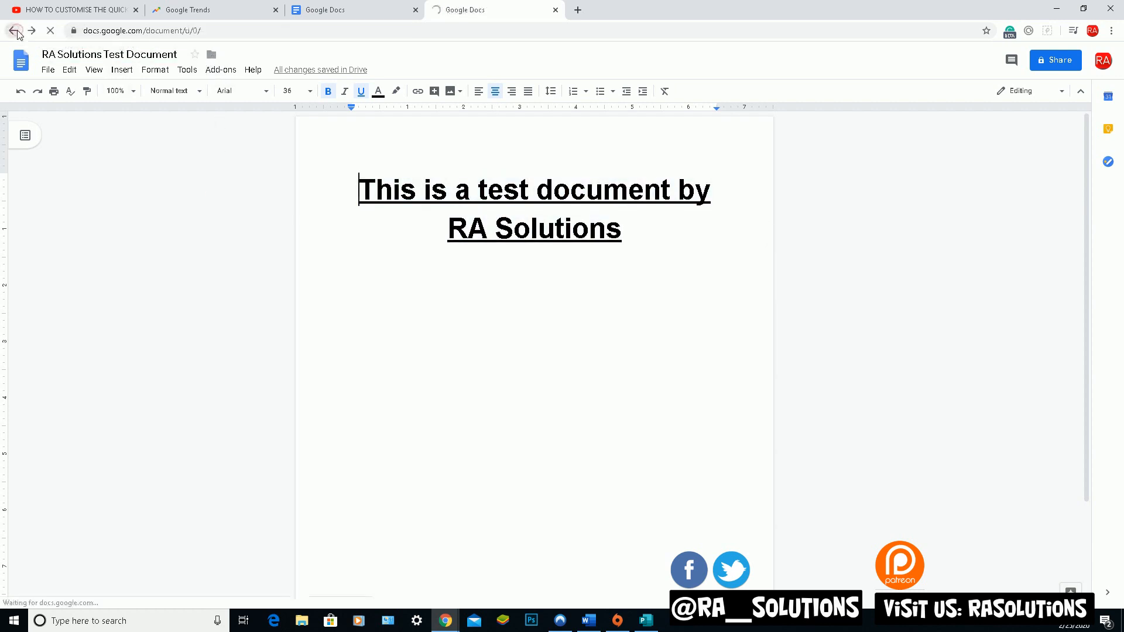
pyautogui.click(13, 30)
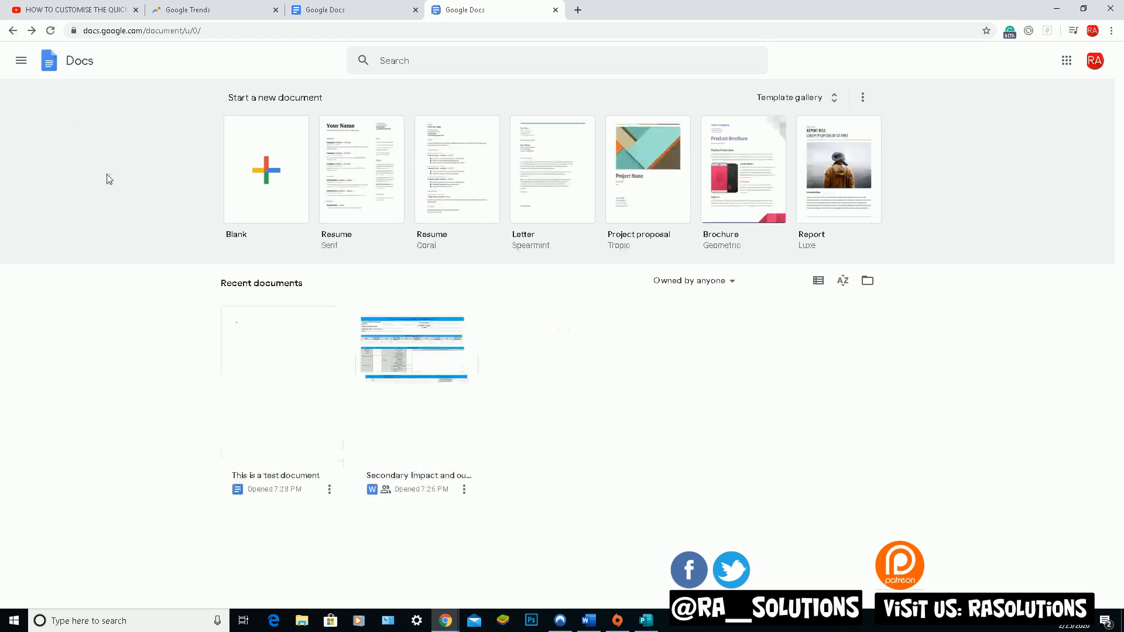
pyautogui.click(20, 60)
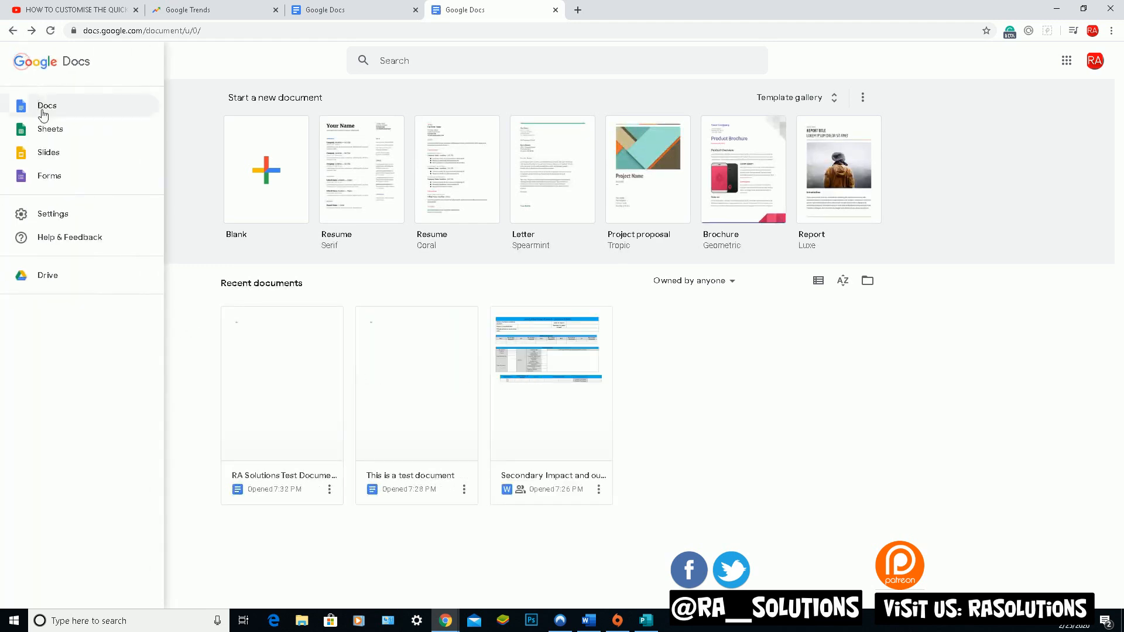
pyautogui.click(47, 105)
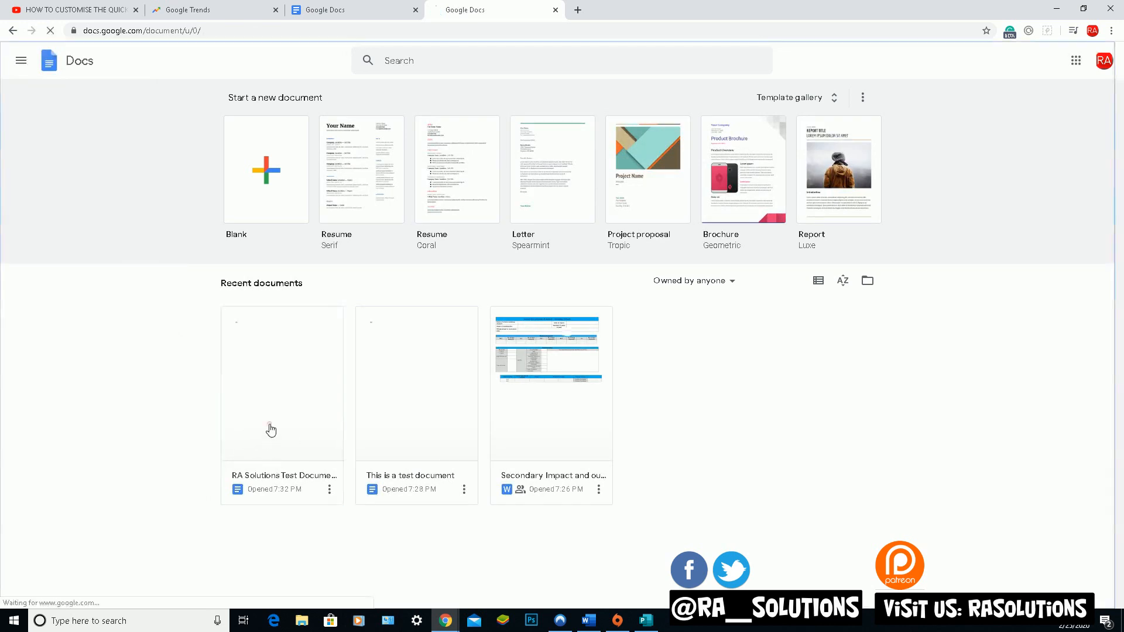
pyautogui.click(282, 382)
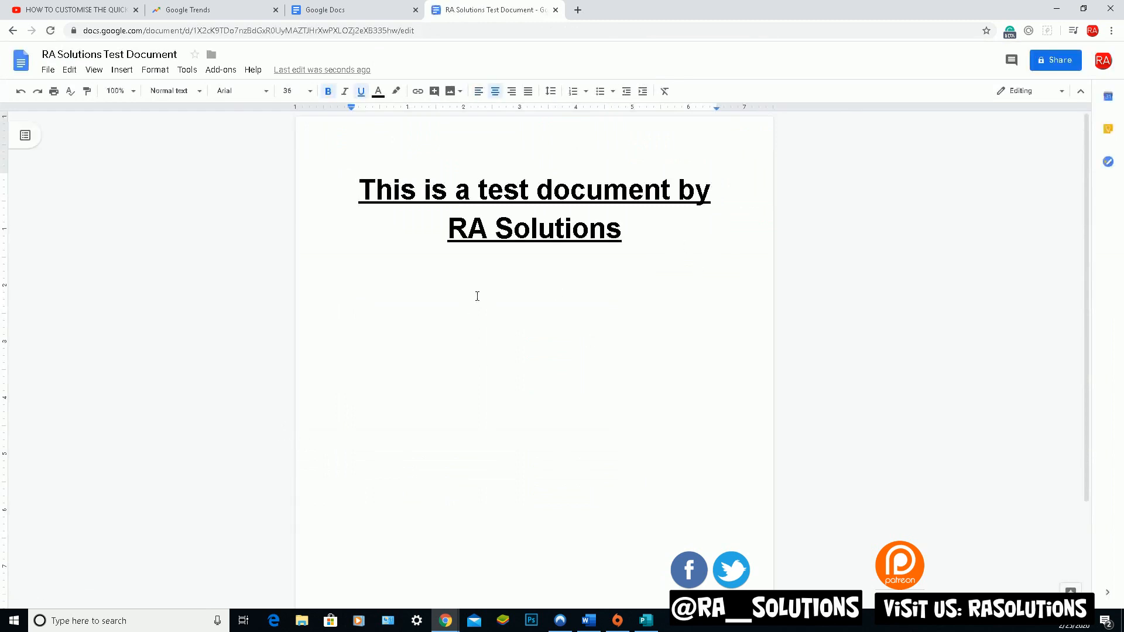
pyautogui.moveTo(464, 288)
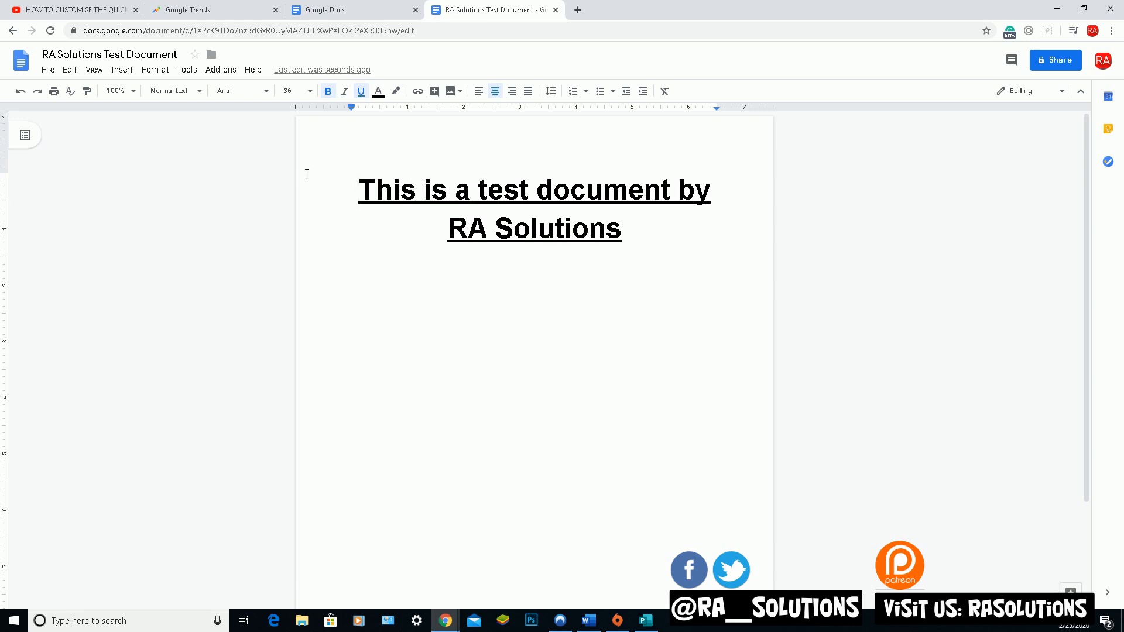
pyautogui.moveTo(93, 124)
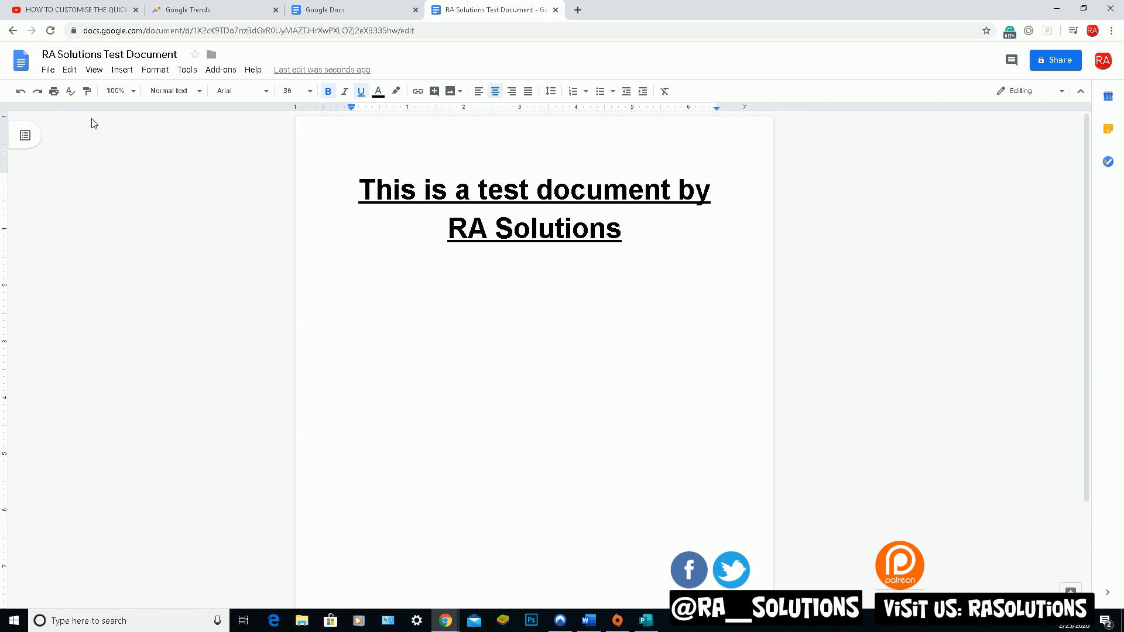
pyautogui.moveTo(58, 78)
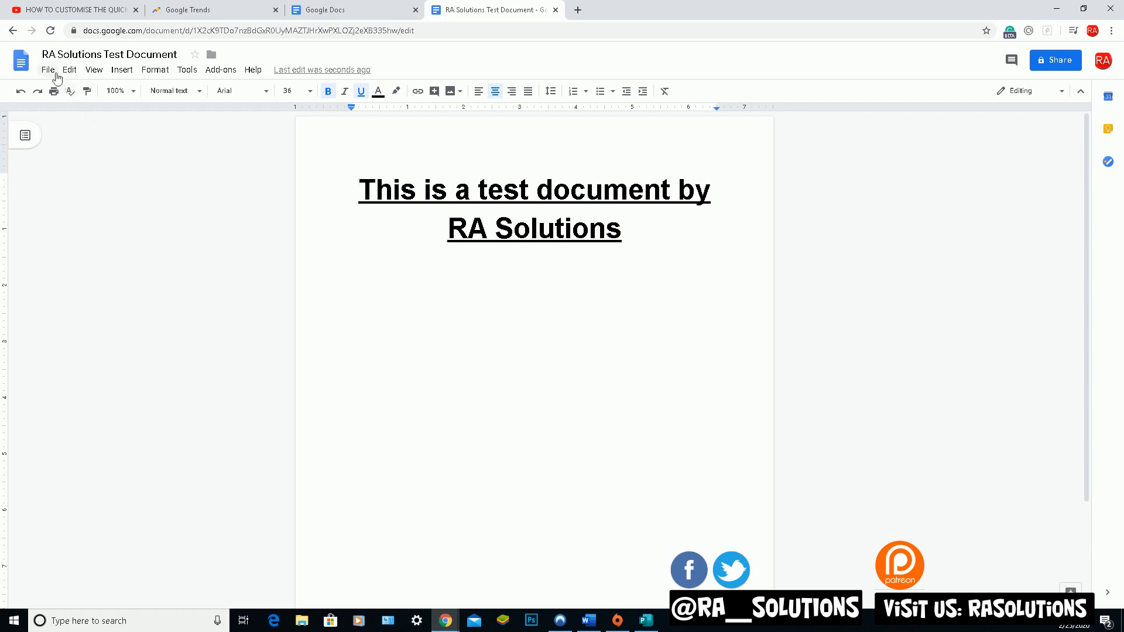
# - Download 'RA Solutions Test Document' via File > Download as Microsoft Word (.docx)
pyautogui.click(48, 70)
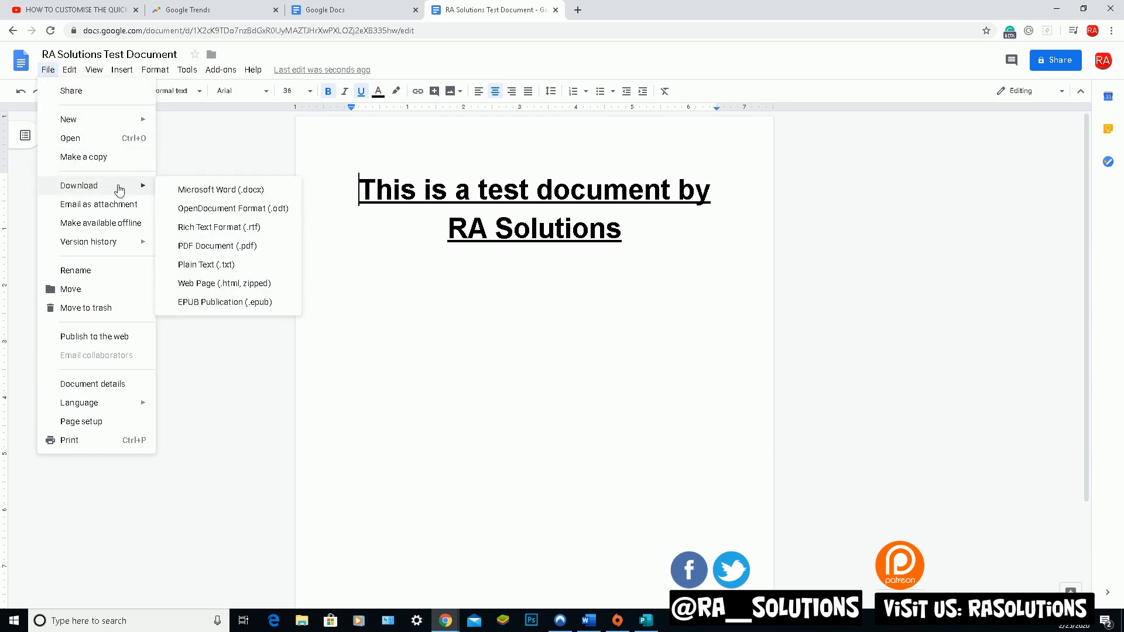
pyautogui.moveTo(222, 189)
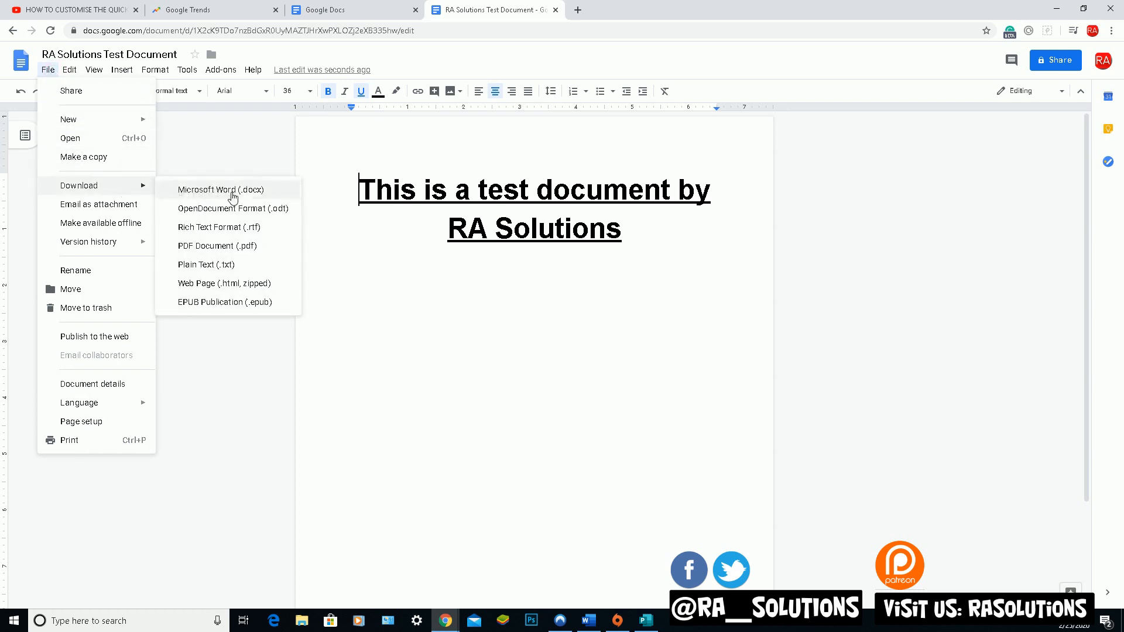
pyautogui.moveTo(246, 195)
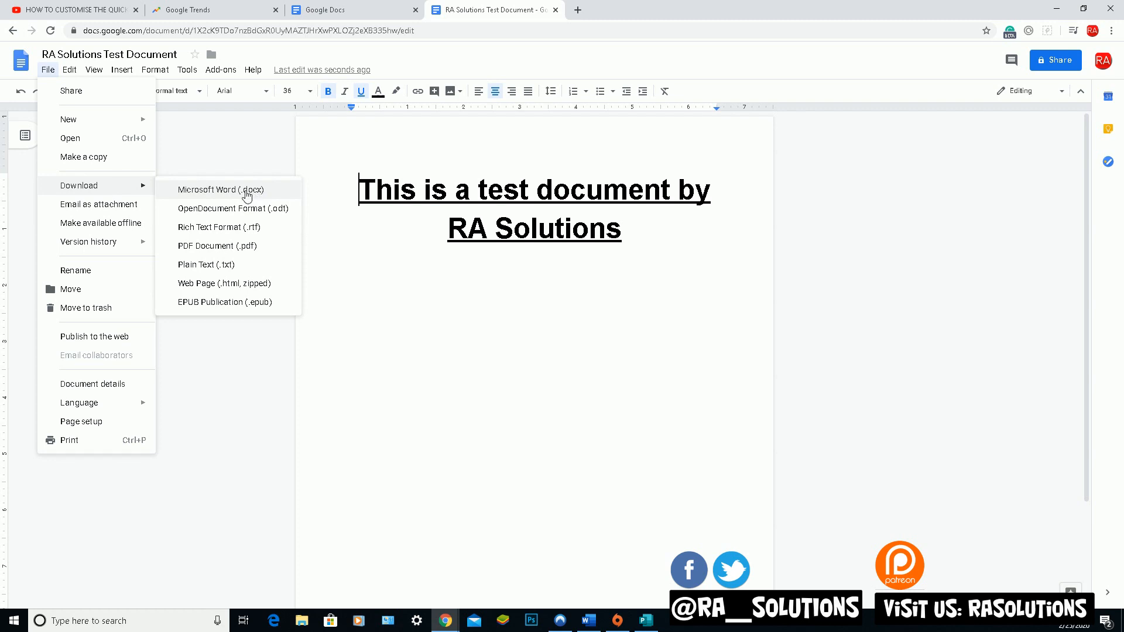
pyautogui.moveTo(243, 230)
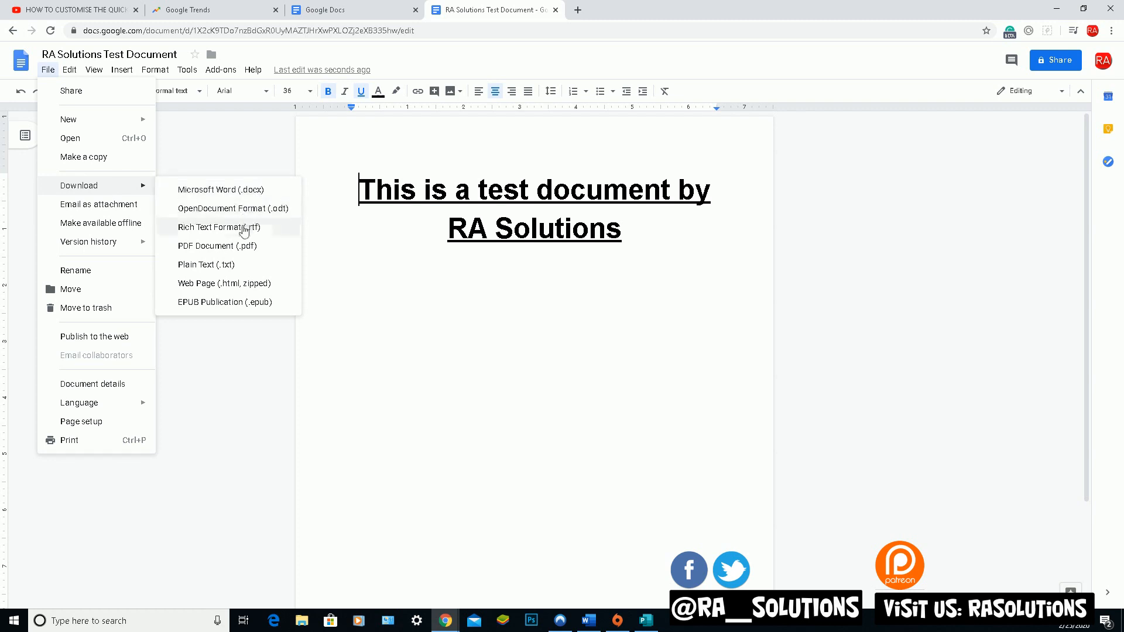
pyautogui.moveTo(239, 246)
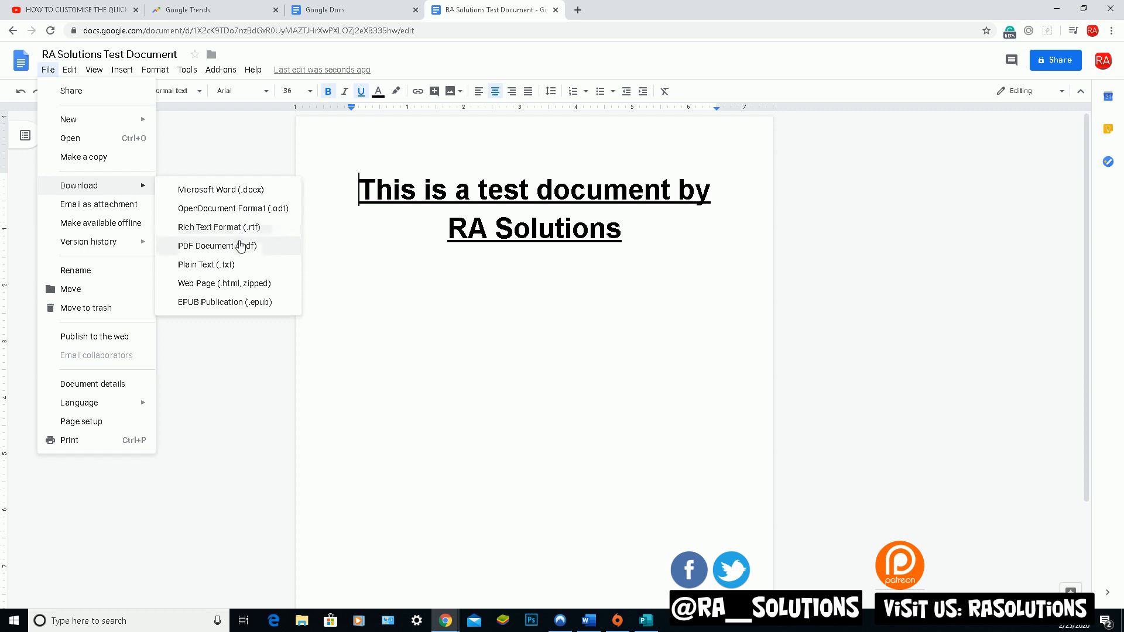
pyautogui.moveTo(236, 264)
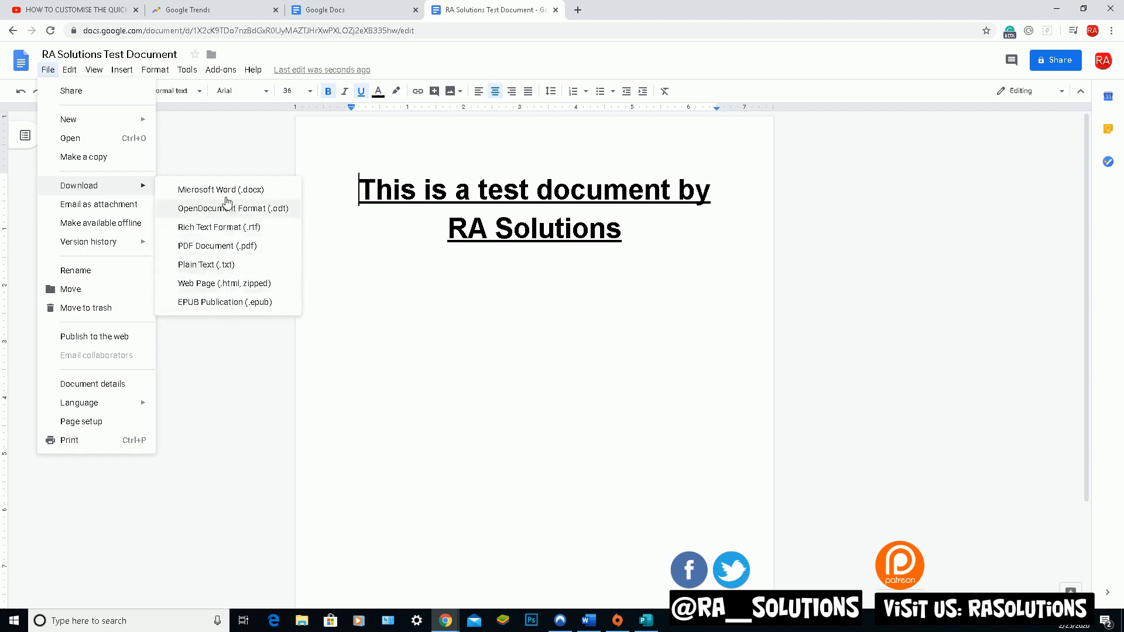
pyautogui.moveTo(236, 194)
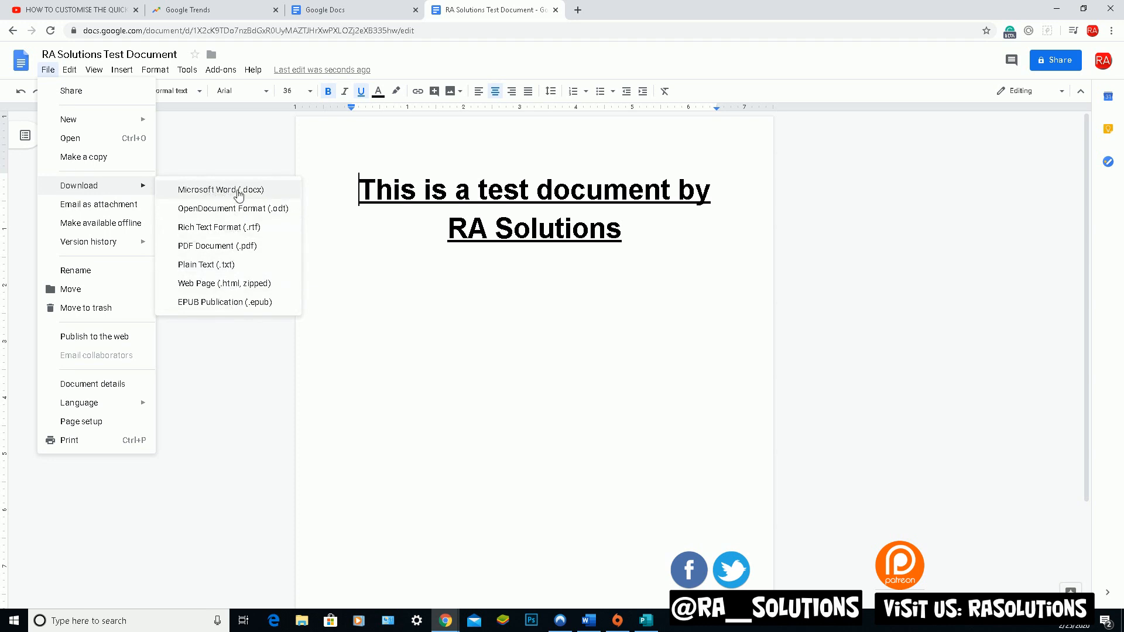
pyautogui.moveTo(232, 198)
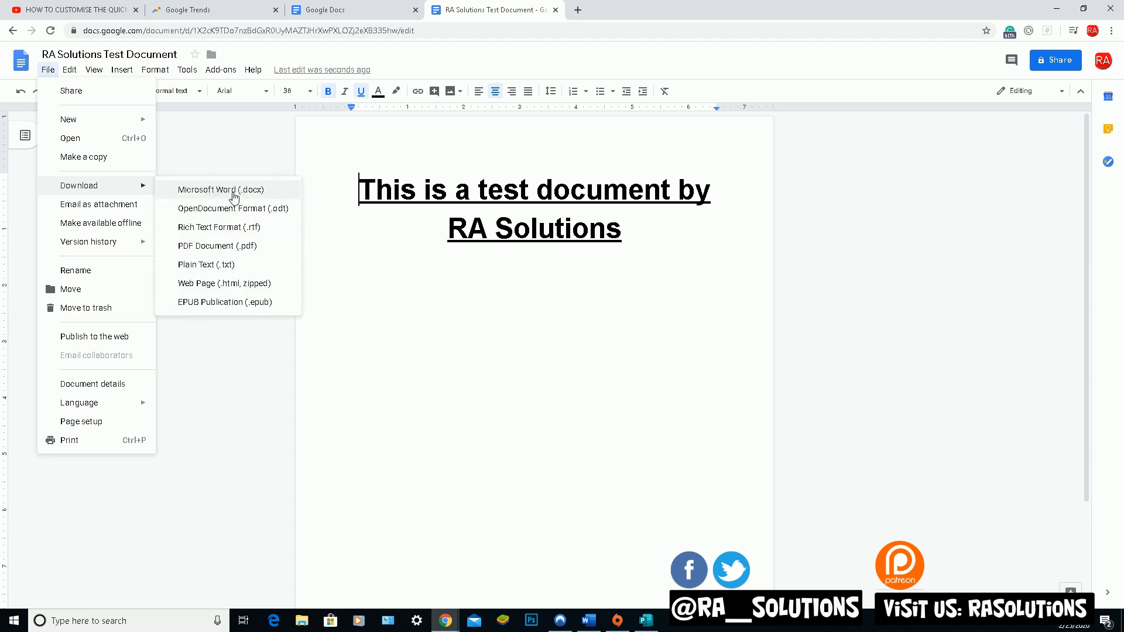
pyautogui.click(221, 189)
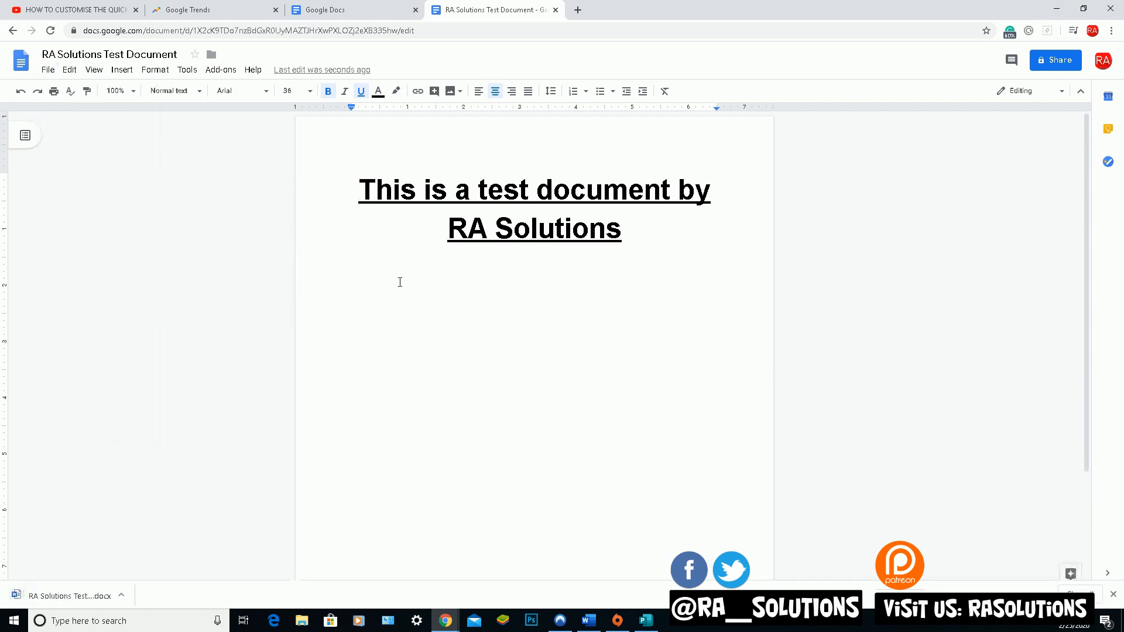
pyautogui.moveTo(100, 538)
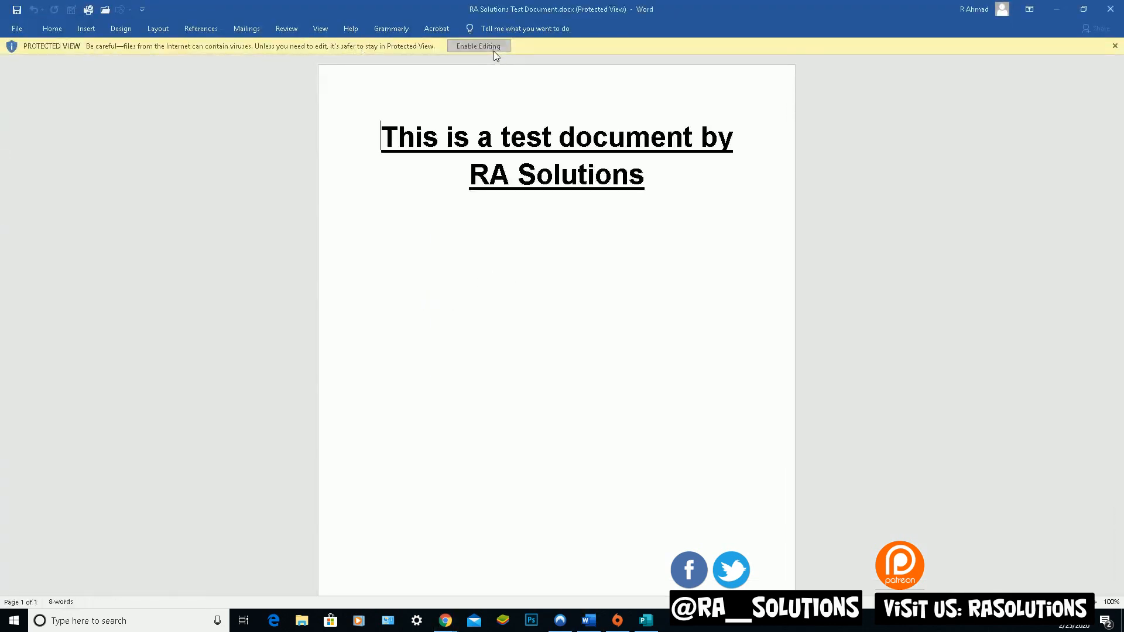
# - Enable editing of the downloaded .docx in Word's Protected View
pyautogui.click(478, 46)
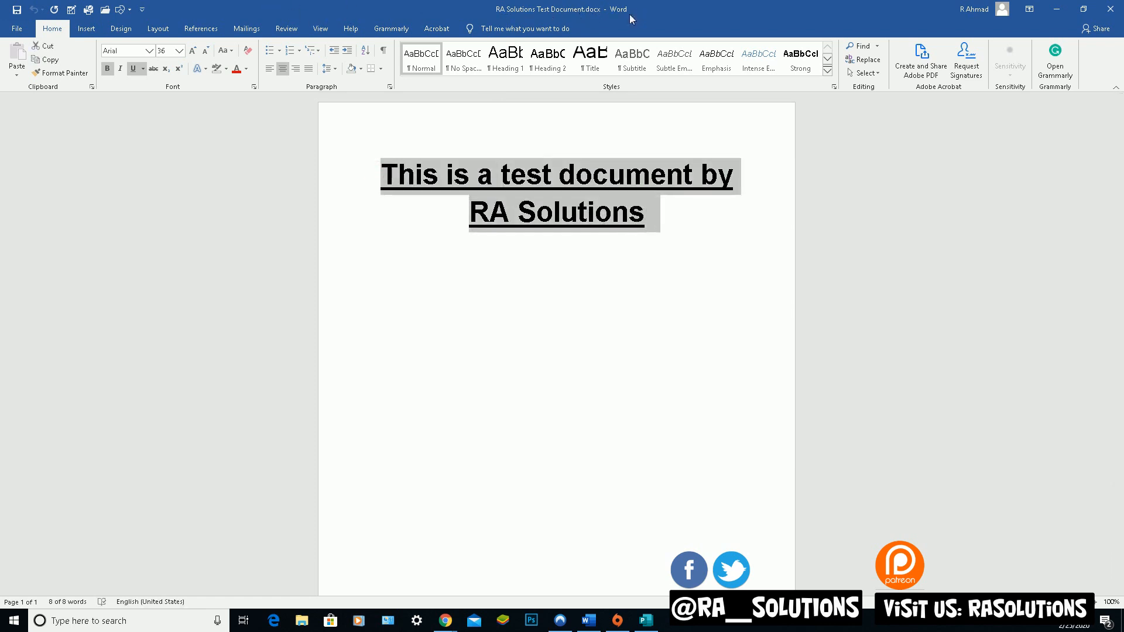
pyautogui.moveTo(980, 44)
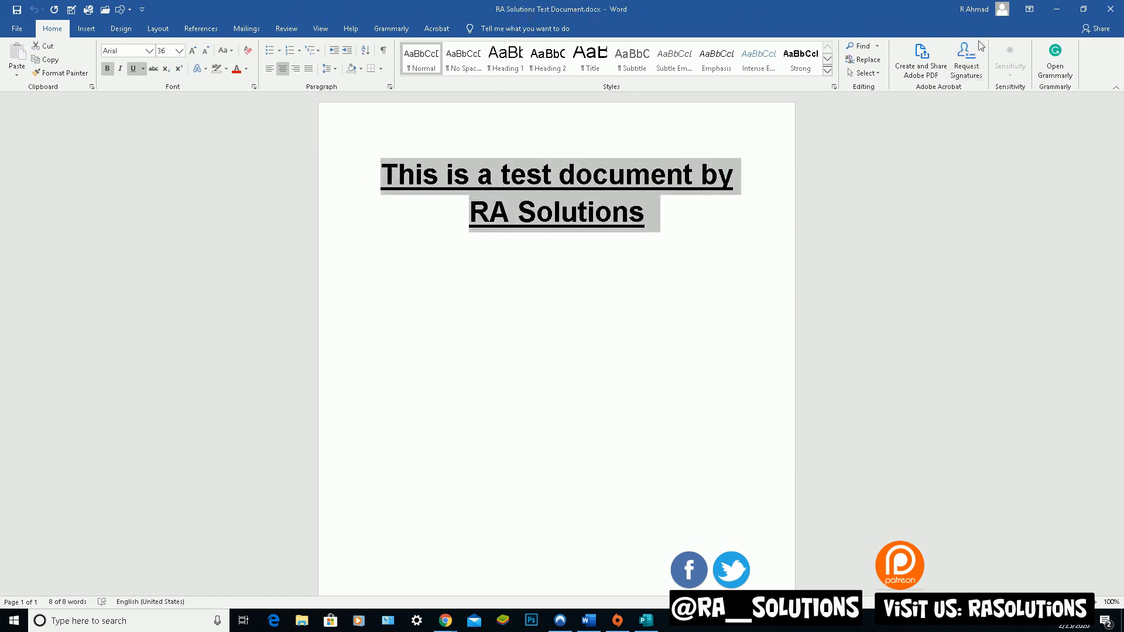
pyautogui.moveTo(445, 621)
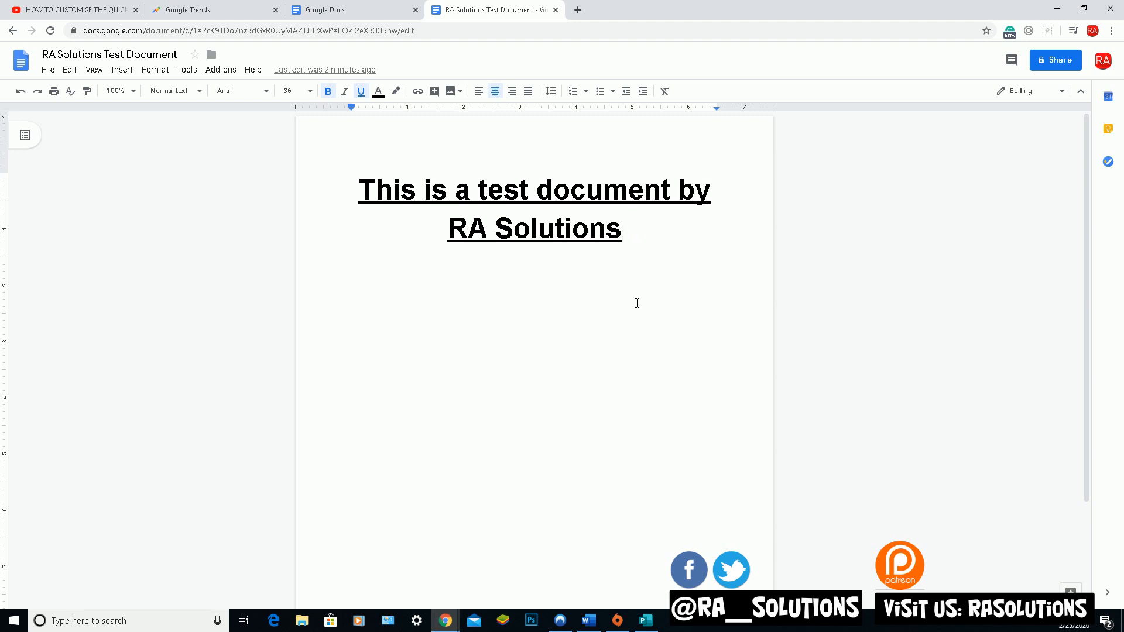
pyautogui.moveTo(658, 160)
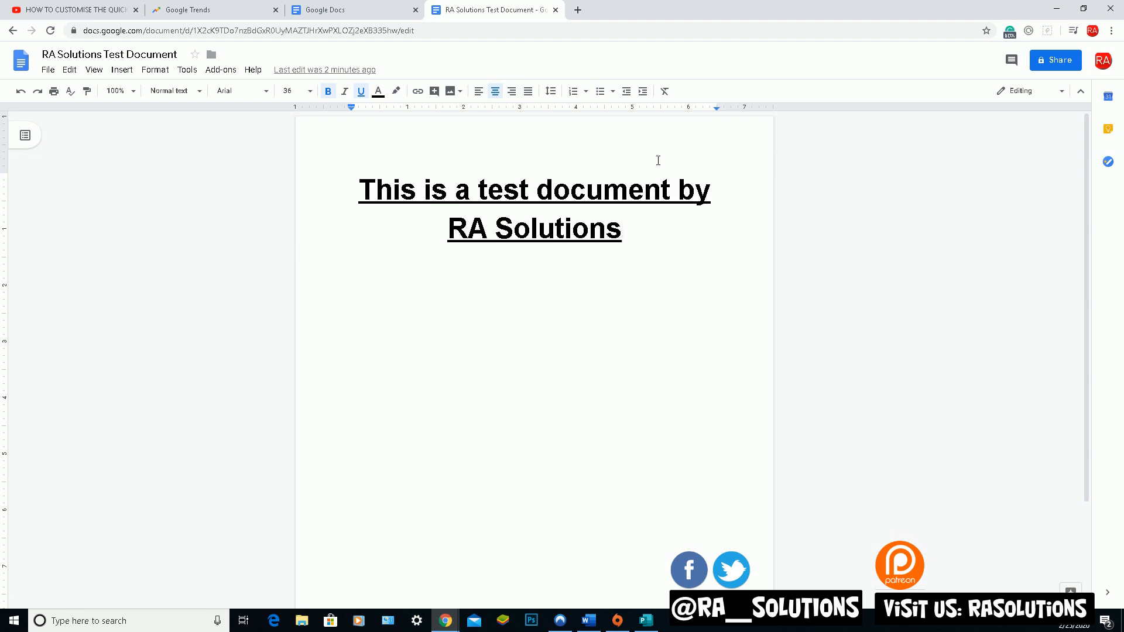
# - Bring the Word copy of the test document back to the front from the taskbar
pyautogui.click(587, 621)
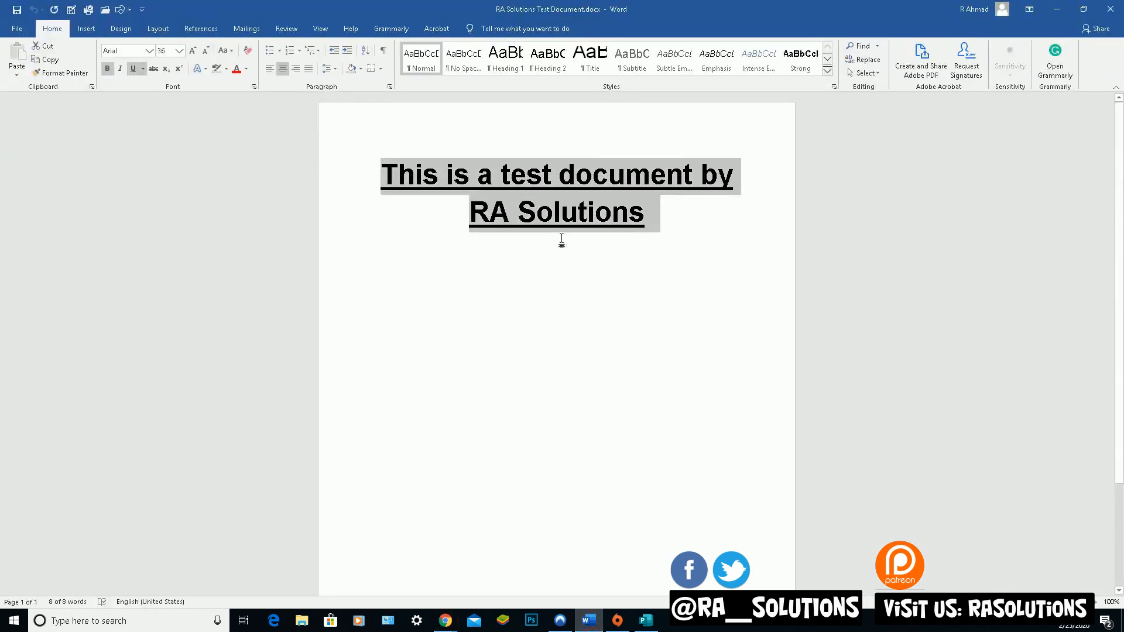
# - Browse Word's Insert ribbon, then display the Design tab's document formatting themes
pyautogui.click(85, 29)
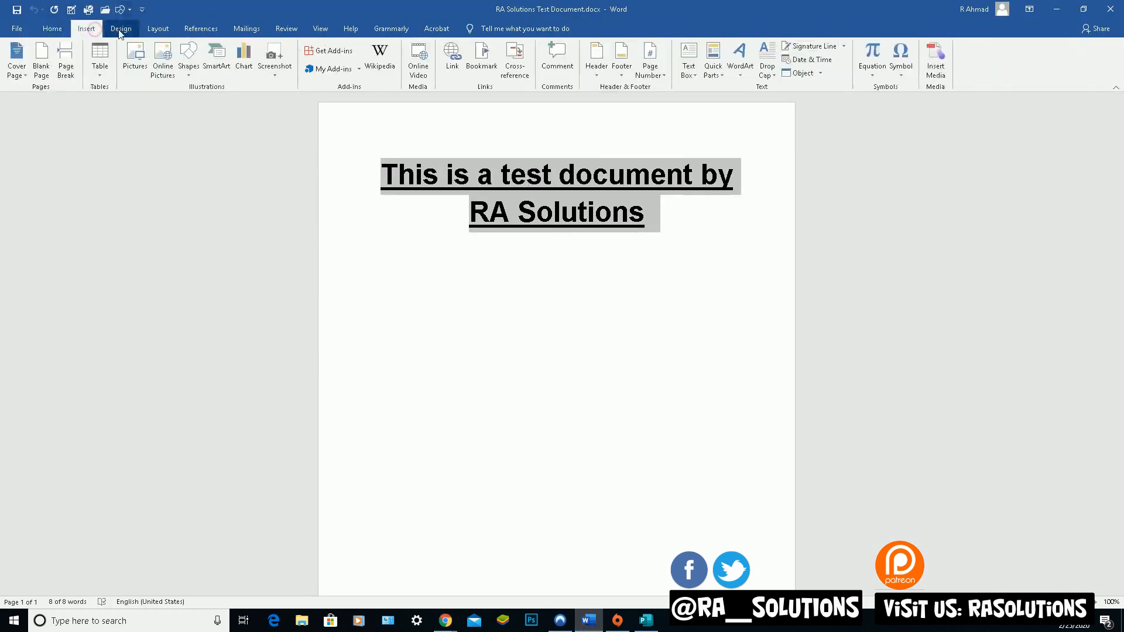
pyautogui.click(122, 28)
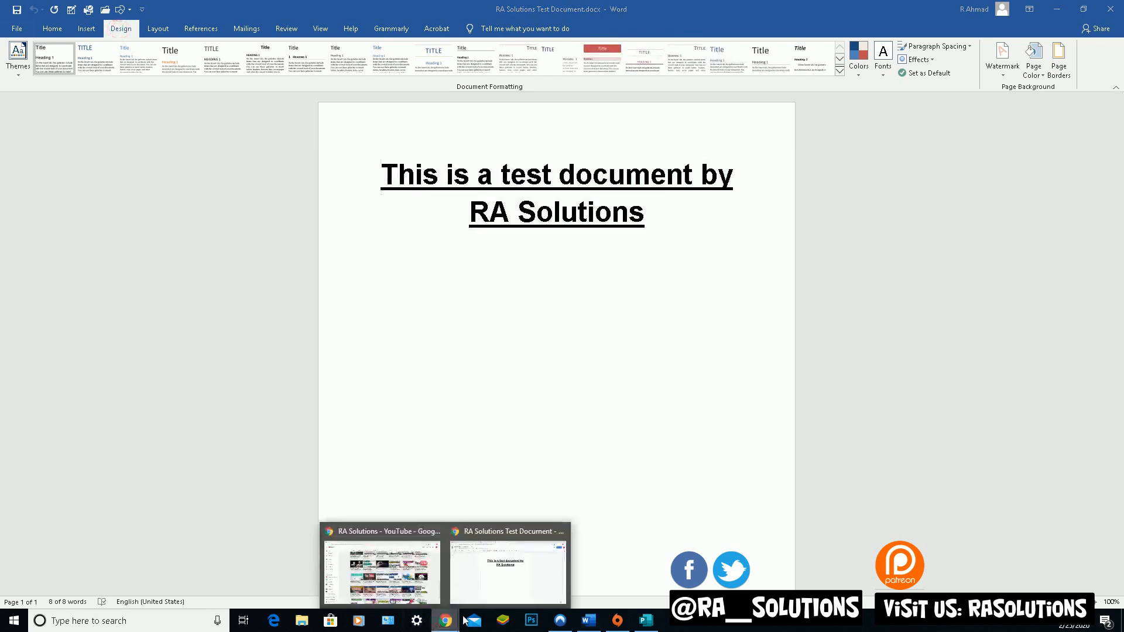